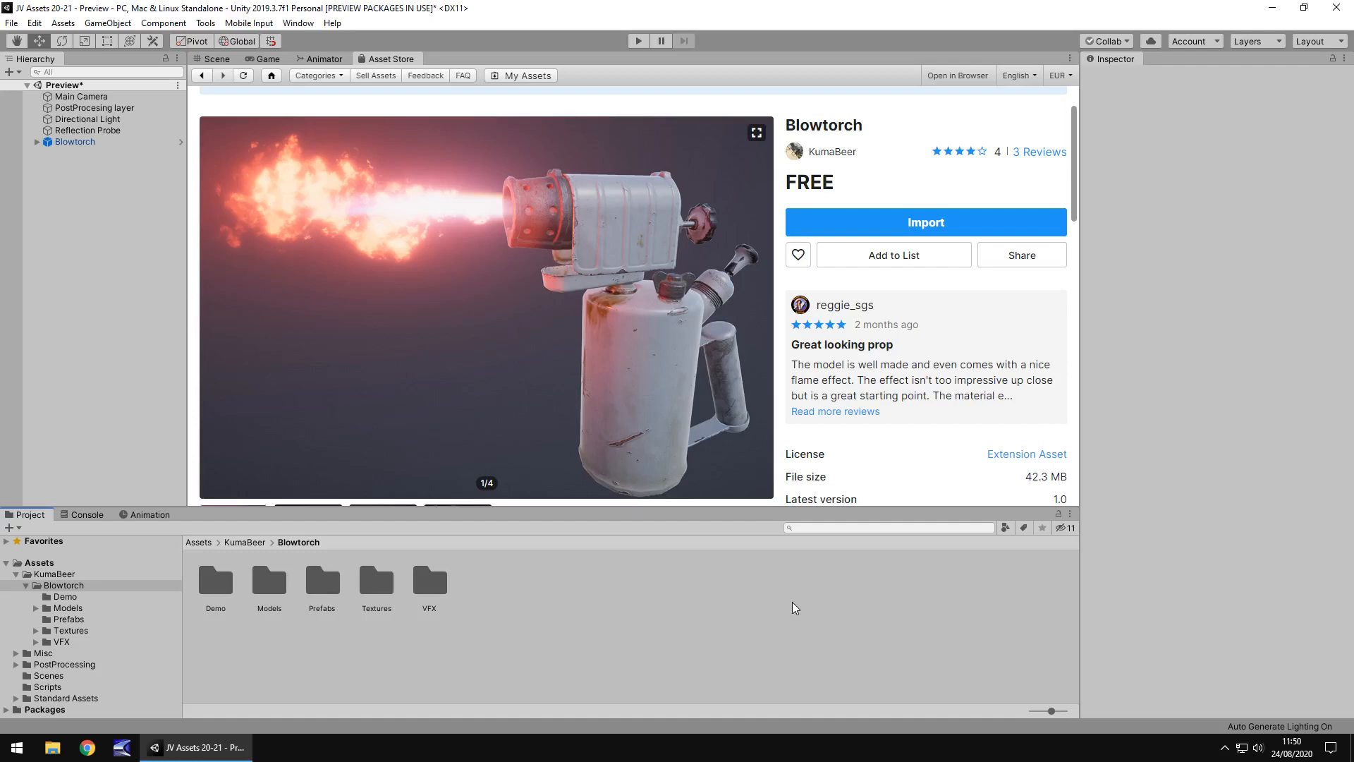
pyautogui.moveTo(230, 268)
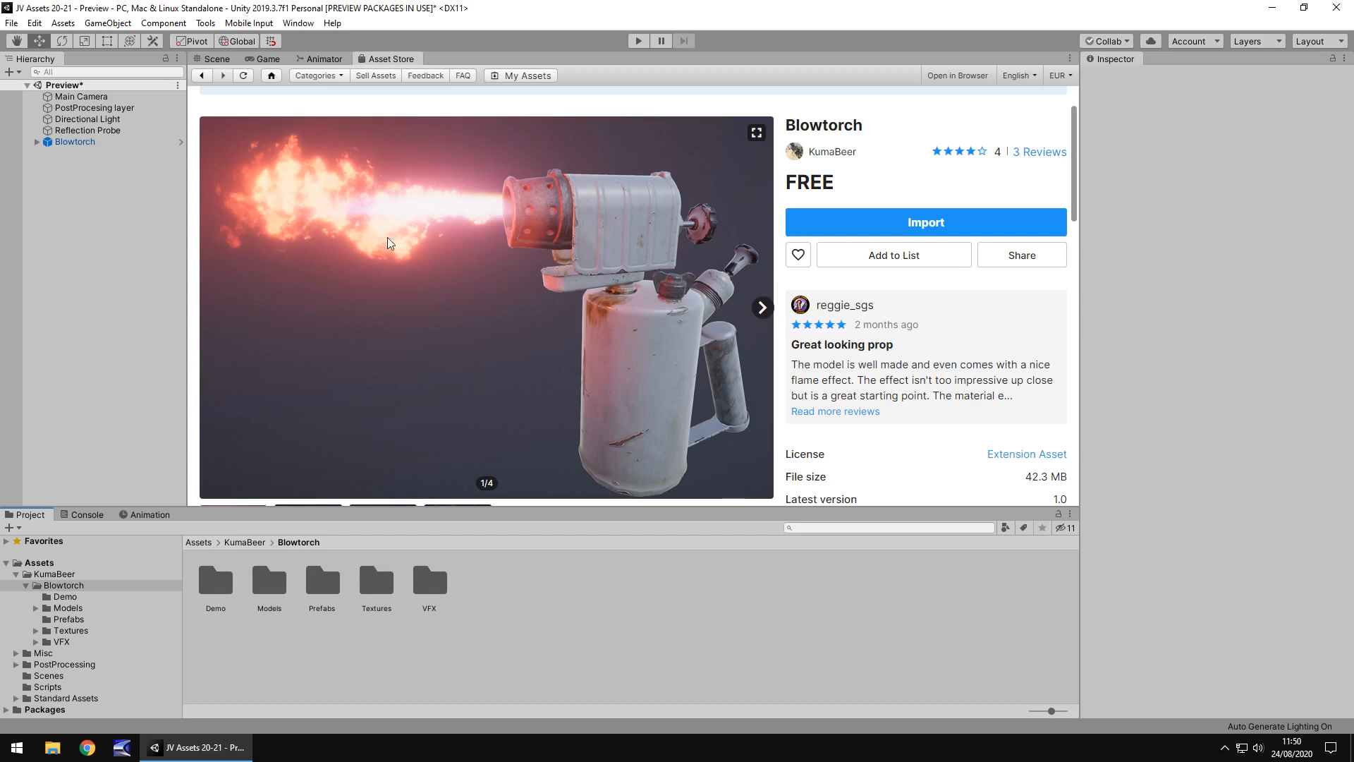
# Show the preview scene with the Blowtorch selected, glancing at the GameObject menu without adding anything
pyautogui.click(210, 59)
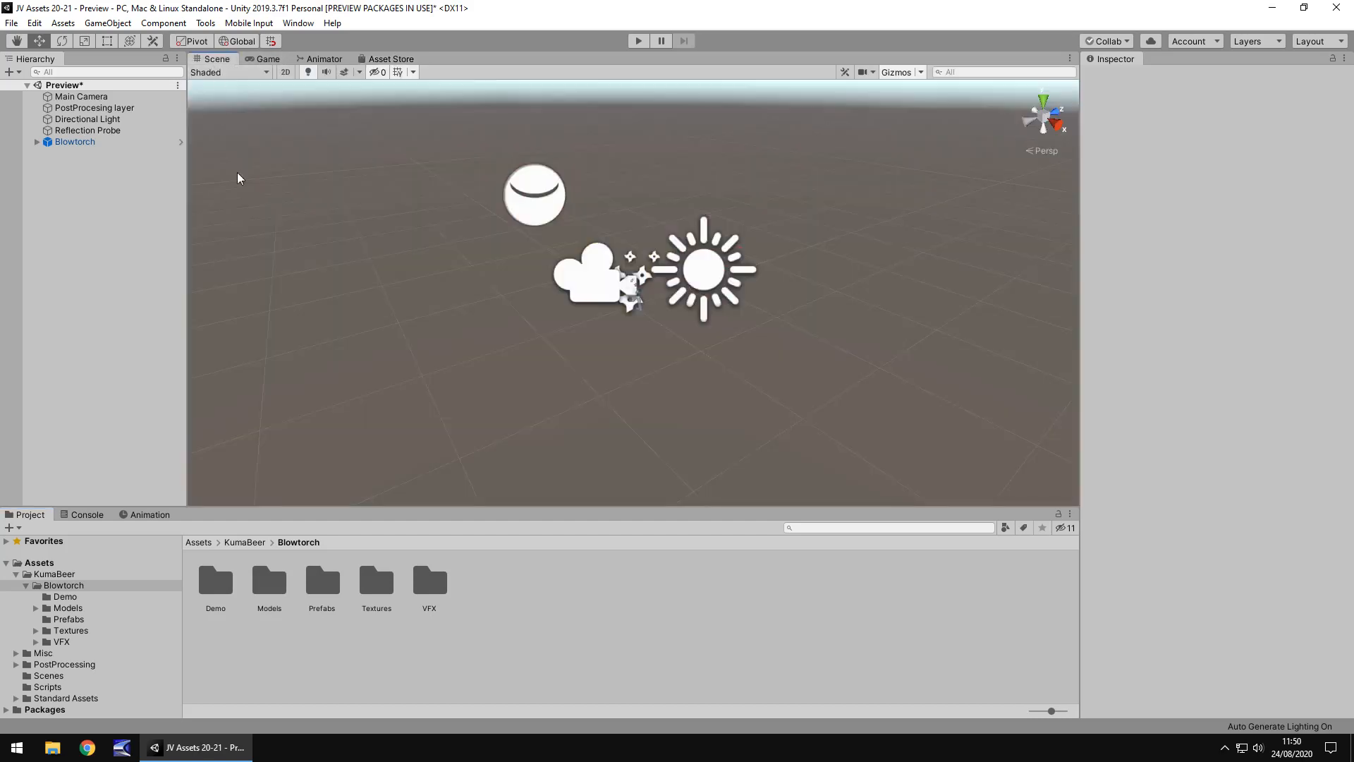
pyautogui.moveTo(295, 184)
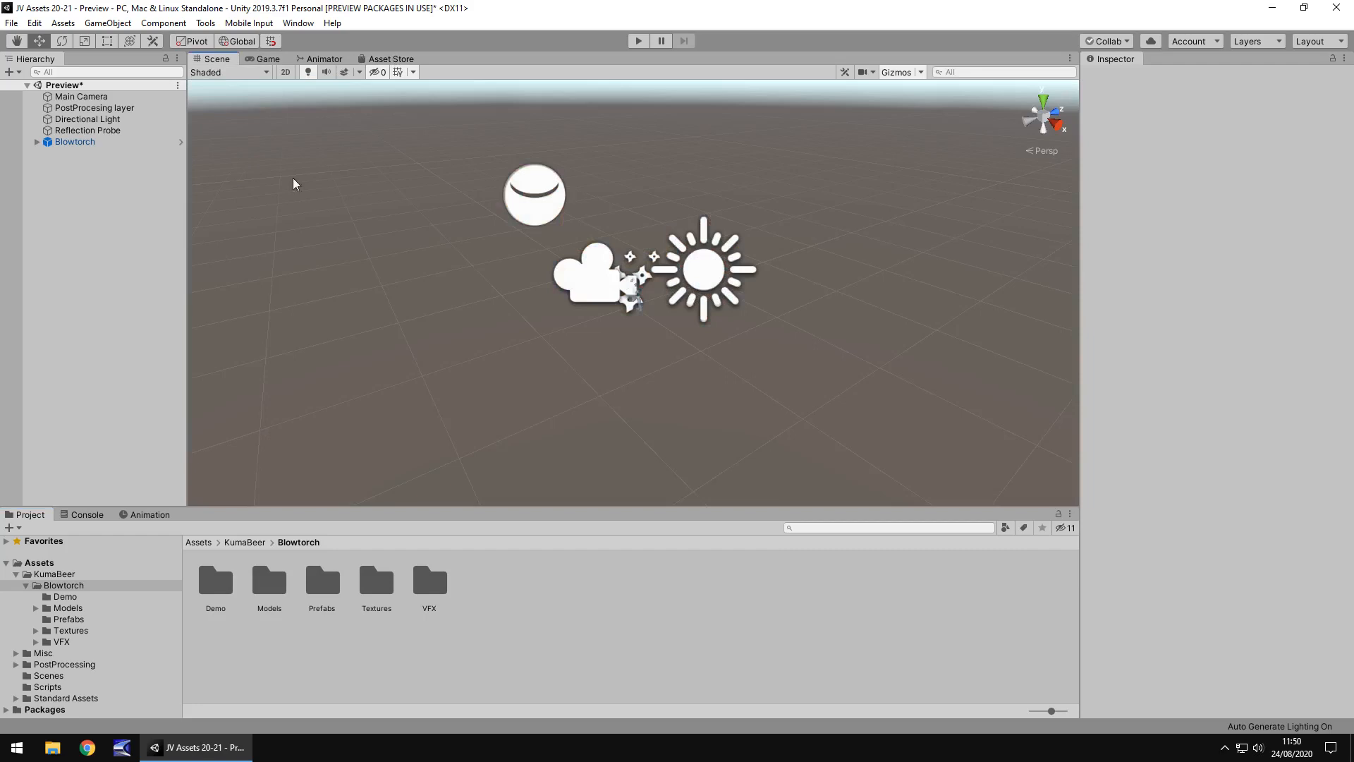
pyautogui.moveTo(675, 320)
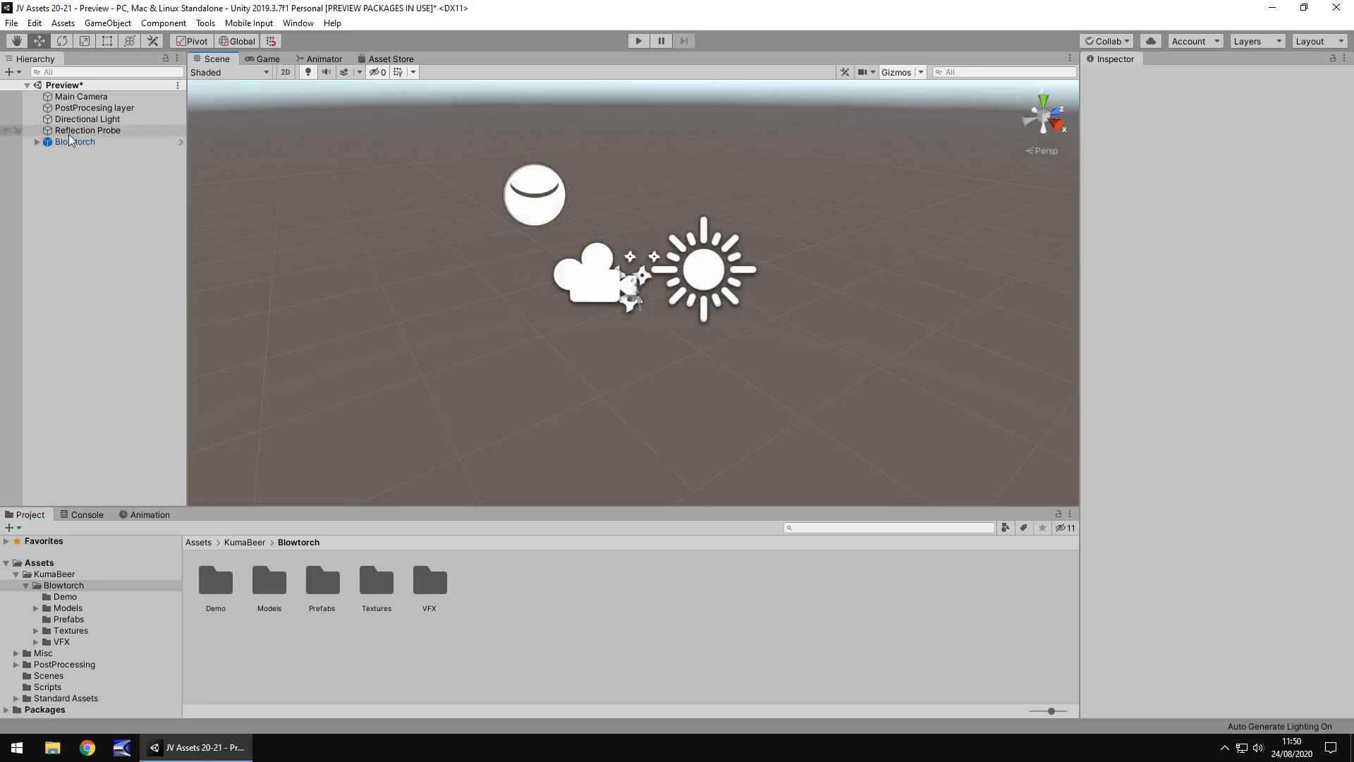
pyautogui.click(75, 141)
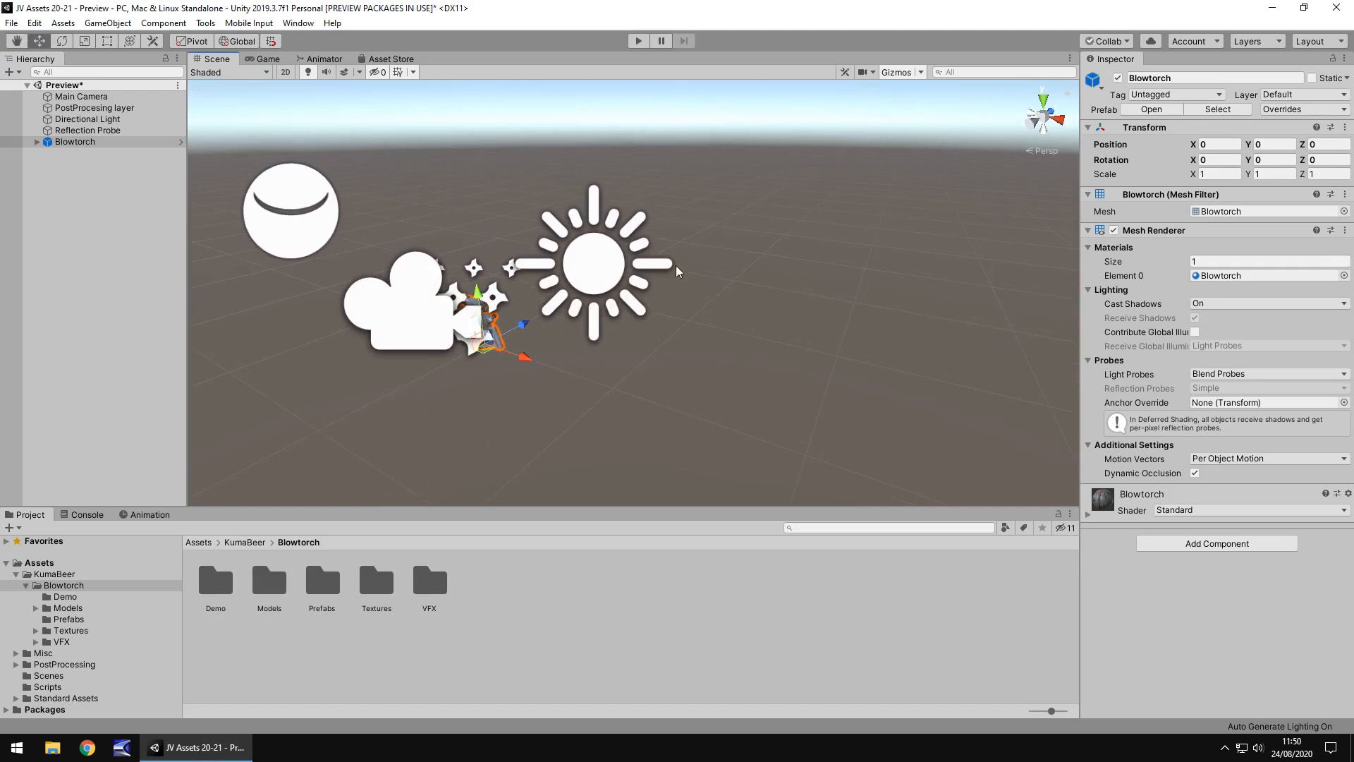
pyautogui.moveTo(107, 22)
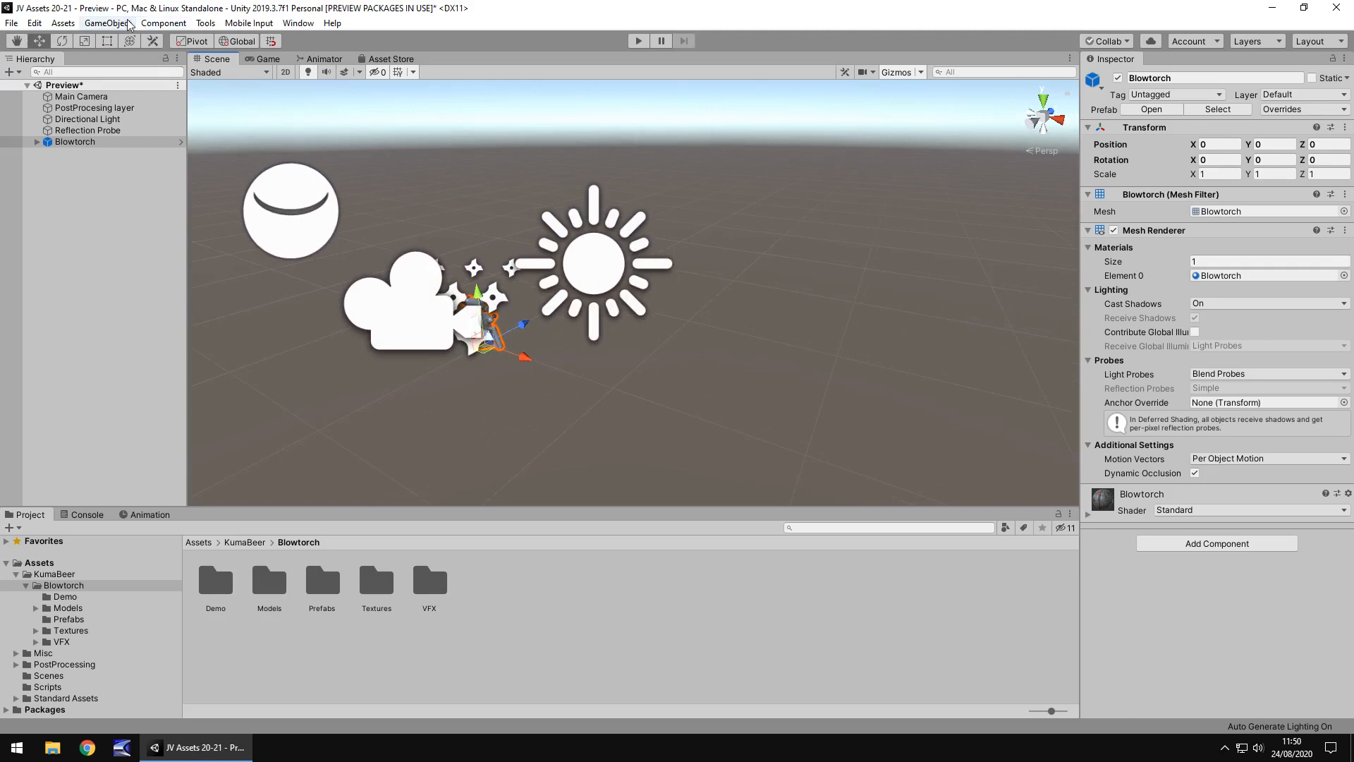
pyautogui.click(108, 23)
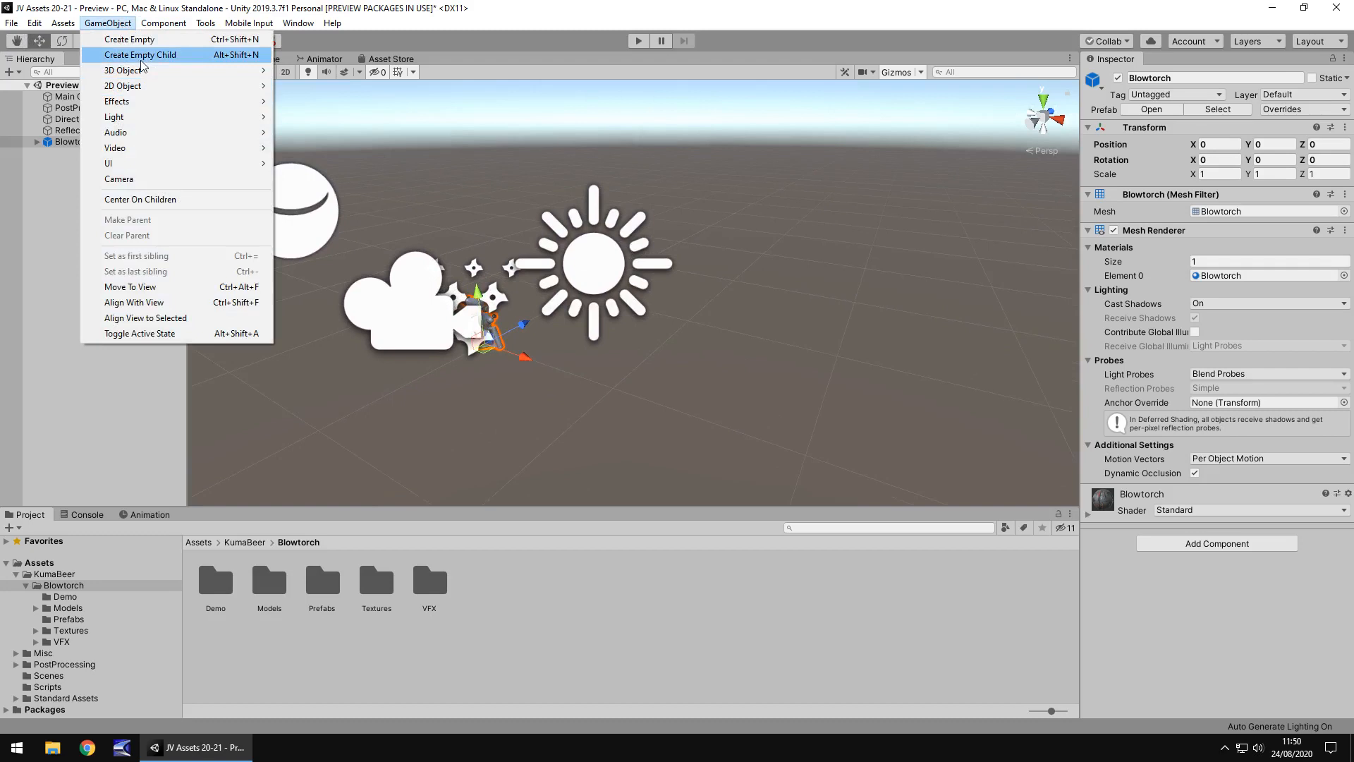
pyautogui.click(124, 71)
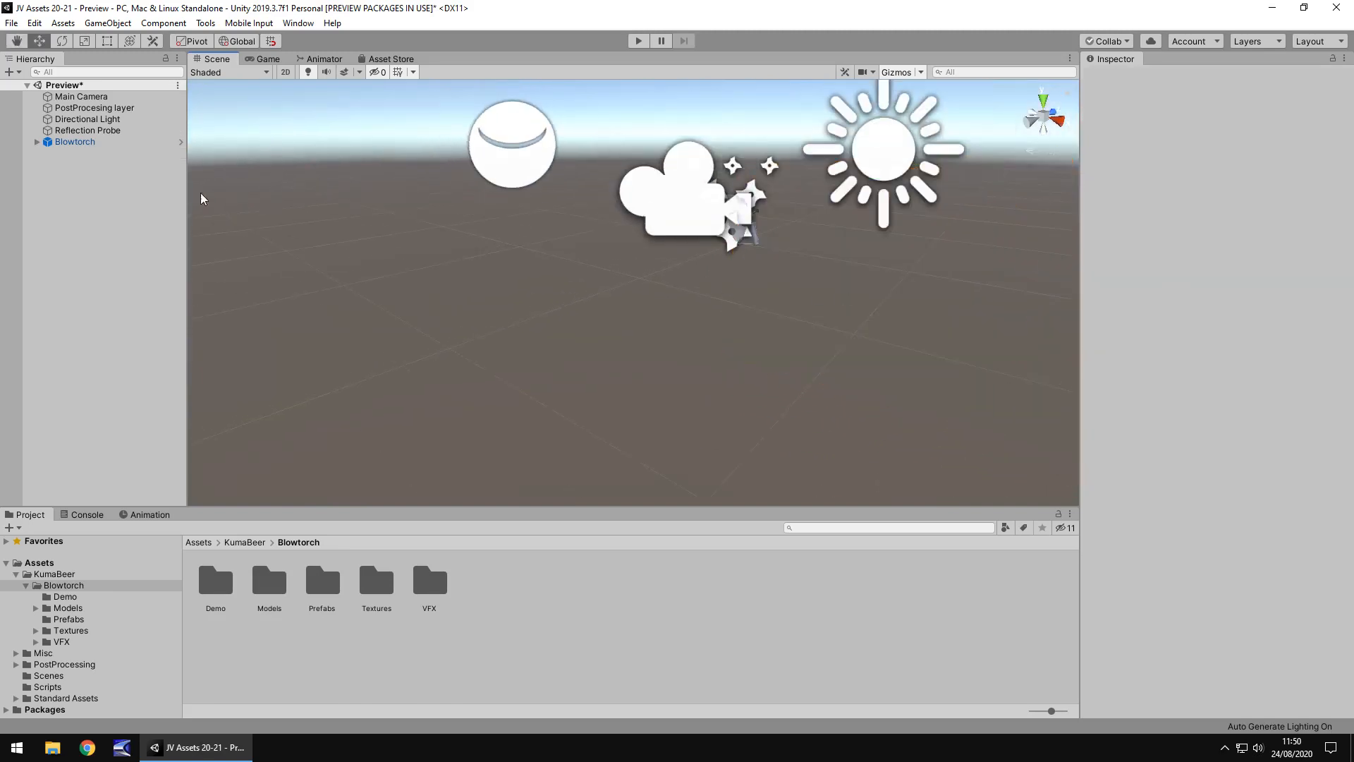
# View the selected Blowtorch through the game camera and briefly compare it with its Asset Store listing
pyautogui.click(75, 141)
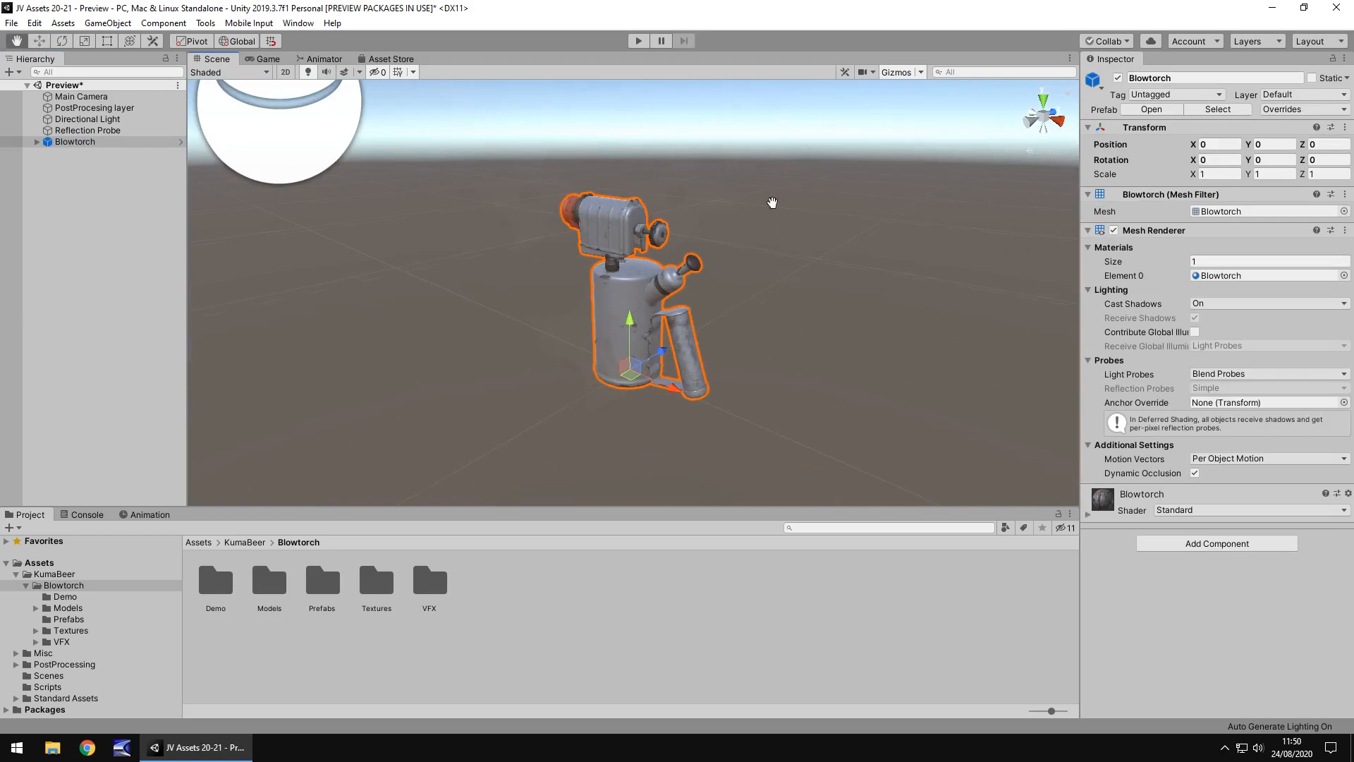
pyautogui.click(267, 59)
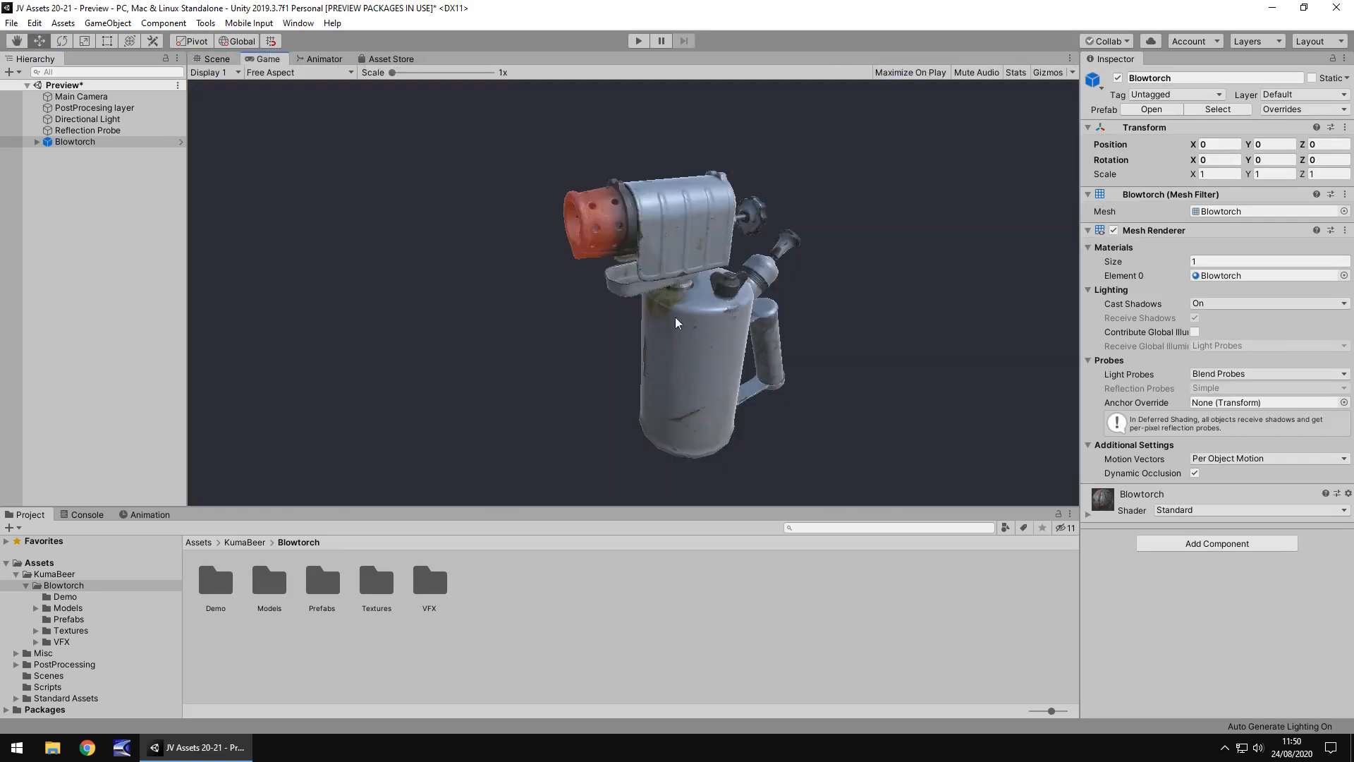
pyautogui.click(391, 59)
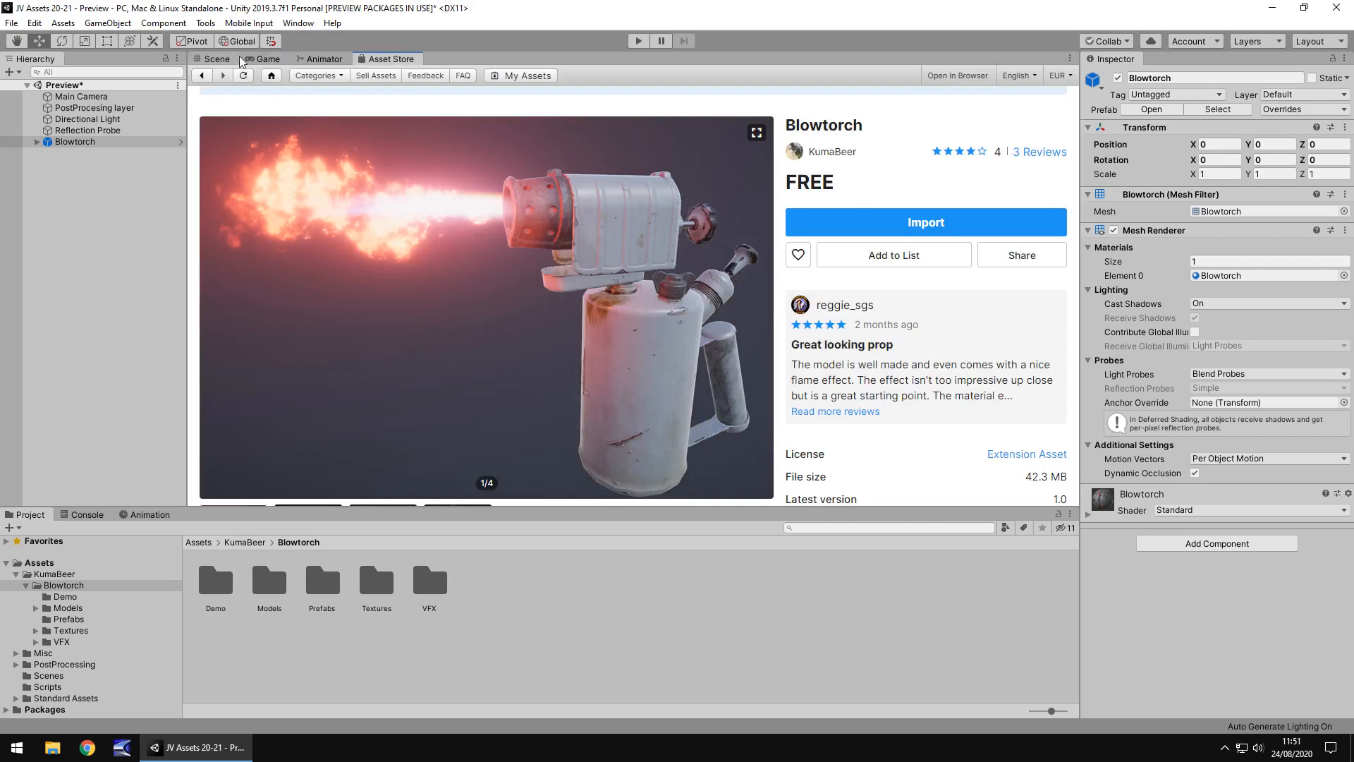
pyautogui.click(267, 59)
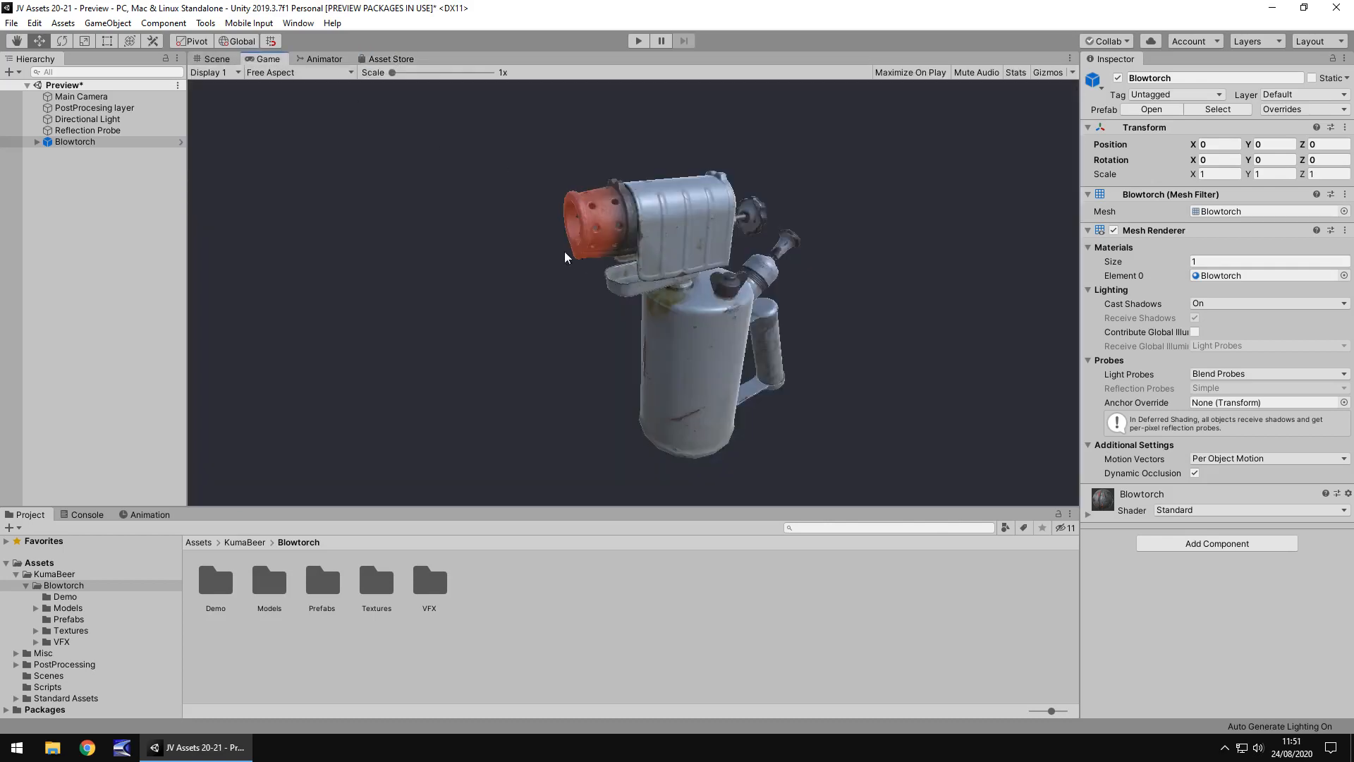
pyautogui.moveTo(536, 196)
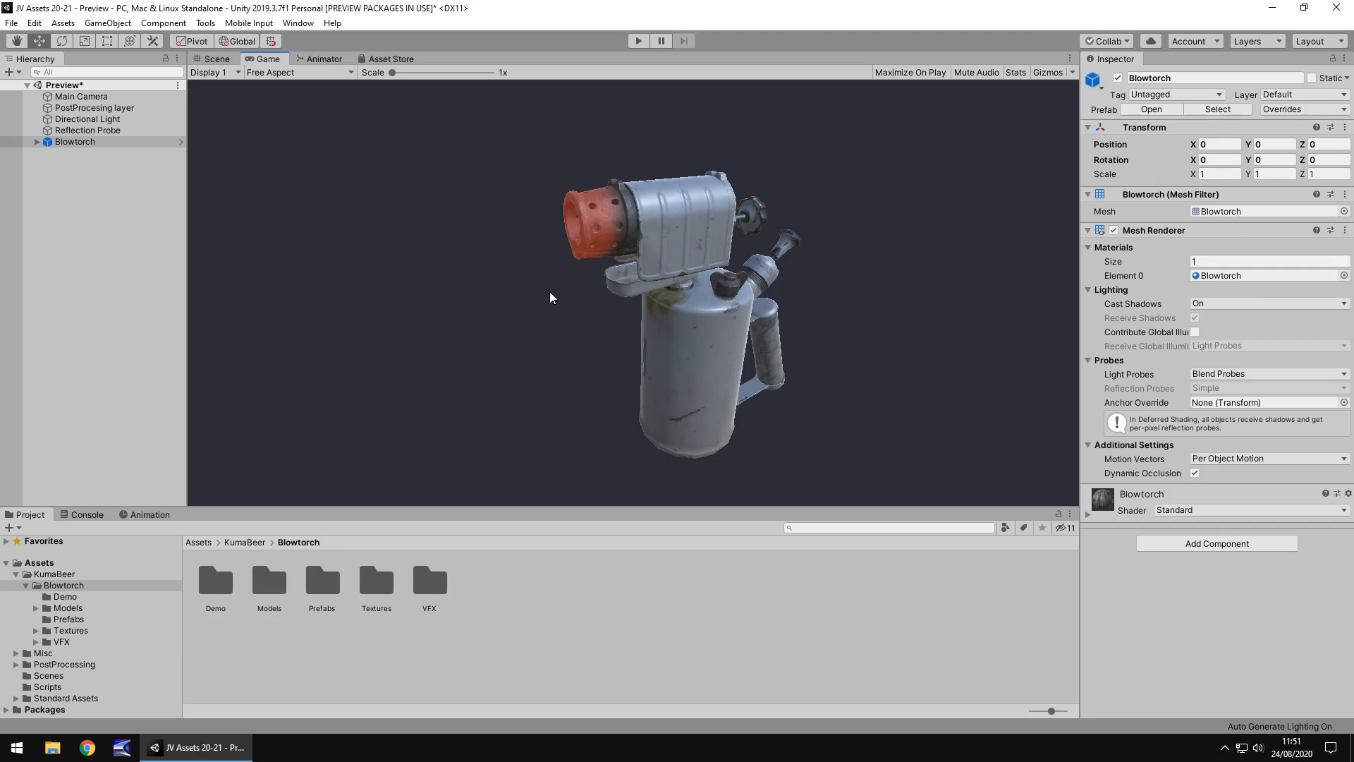
pyautogui.moveTo(526, 240)
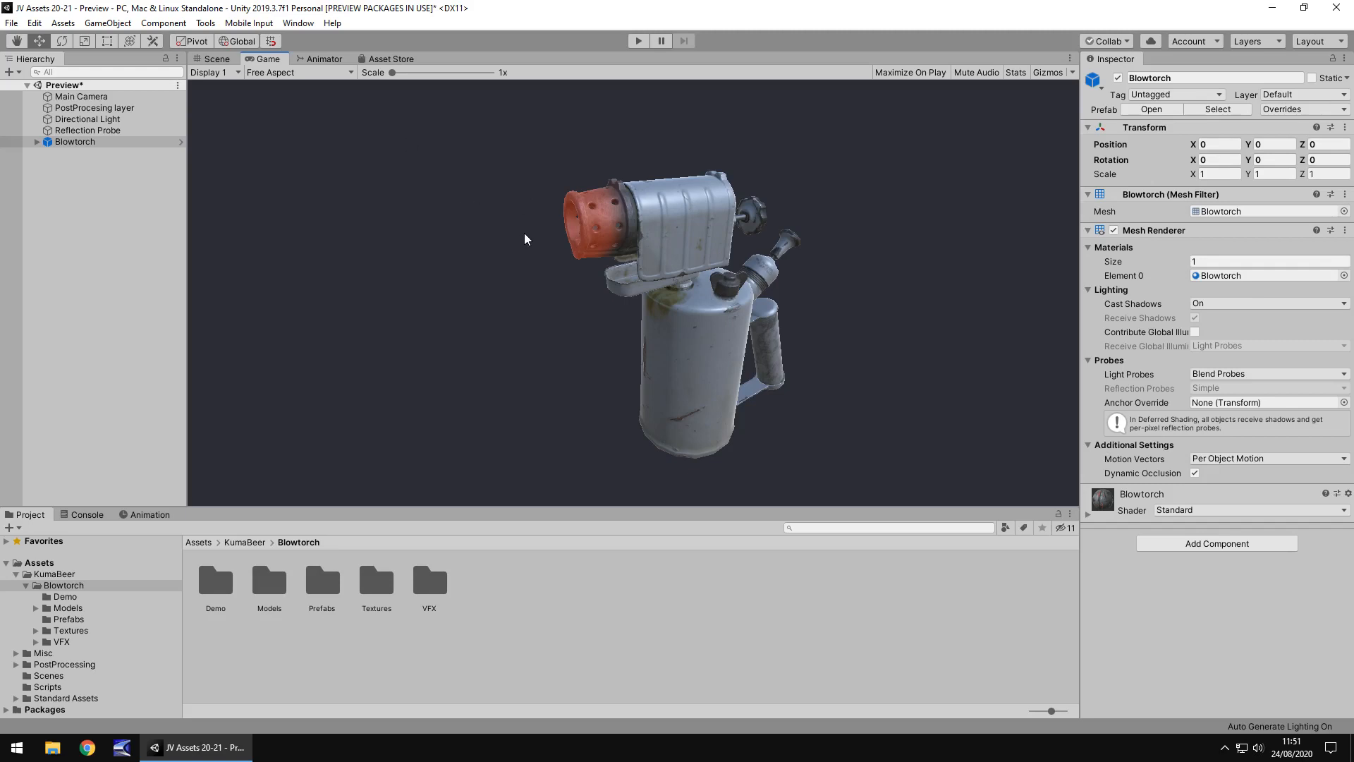
pyautogui.moveTo(541, 262)
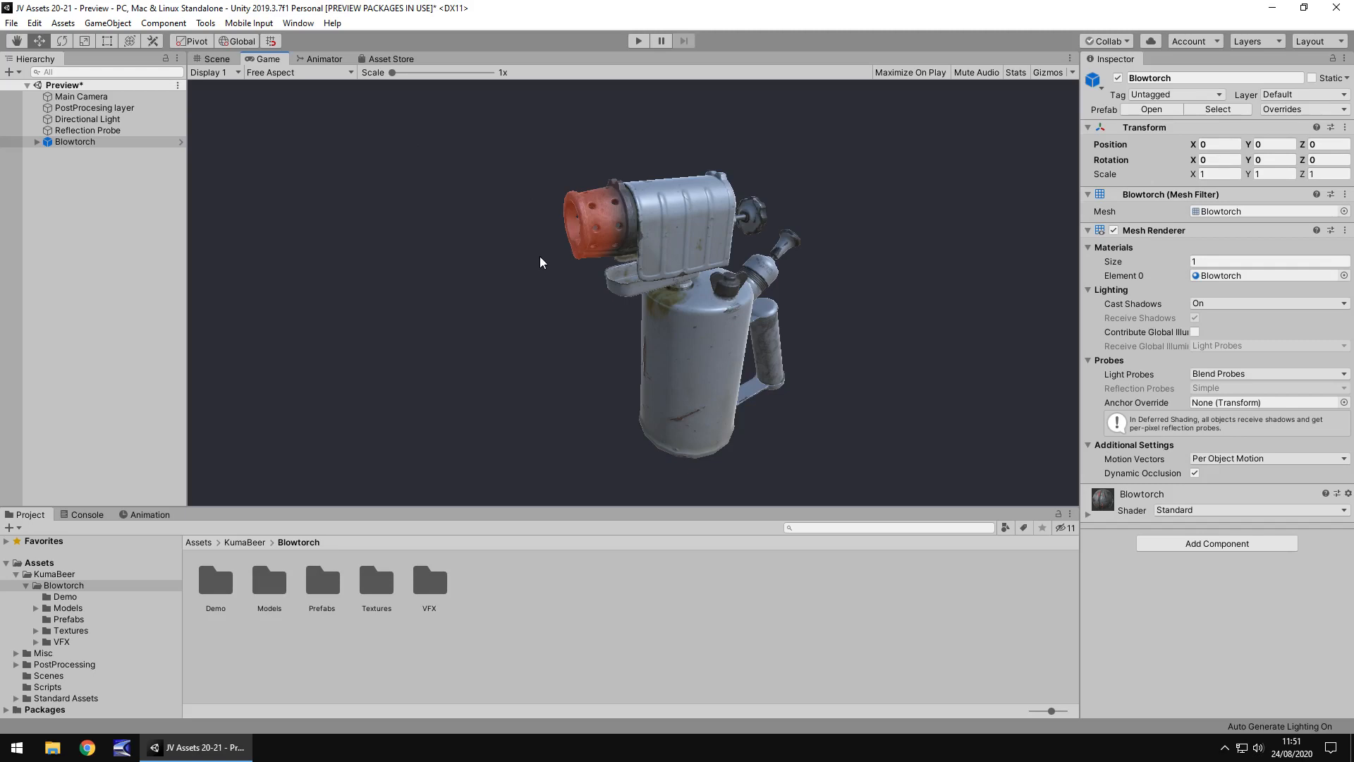
pyautogui.moveTo(473, 278)
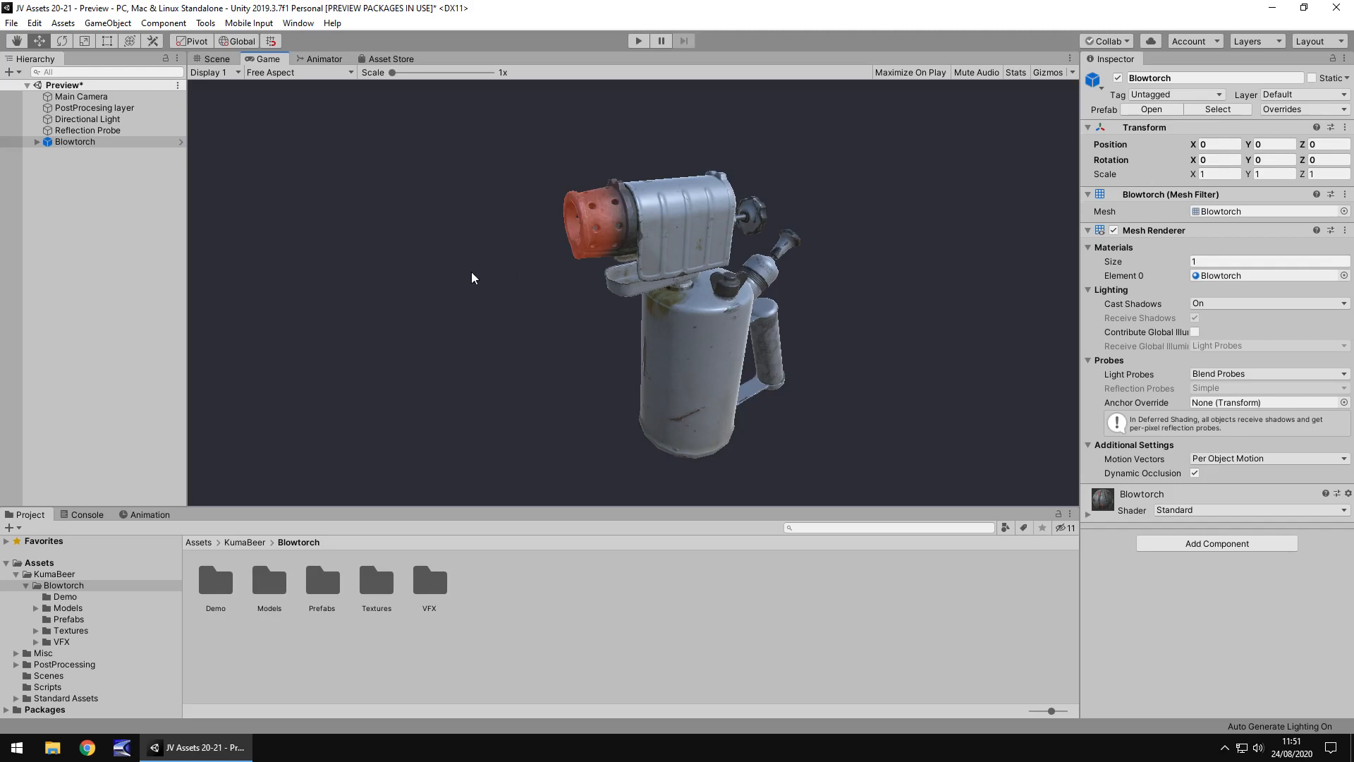
pyautogui.moveTo(310, 587)
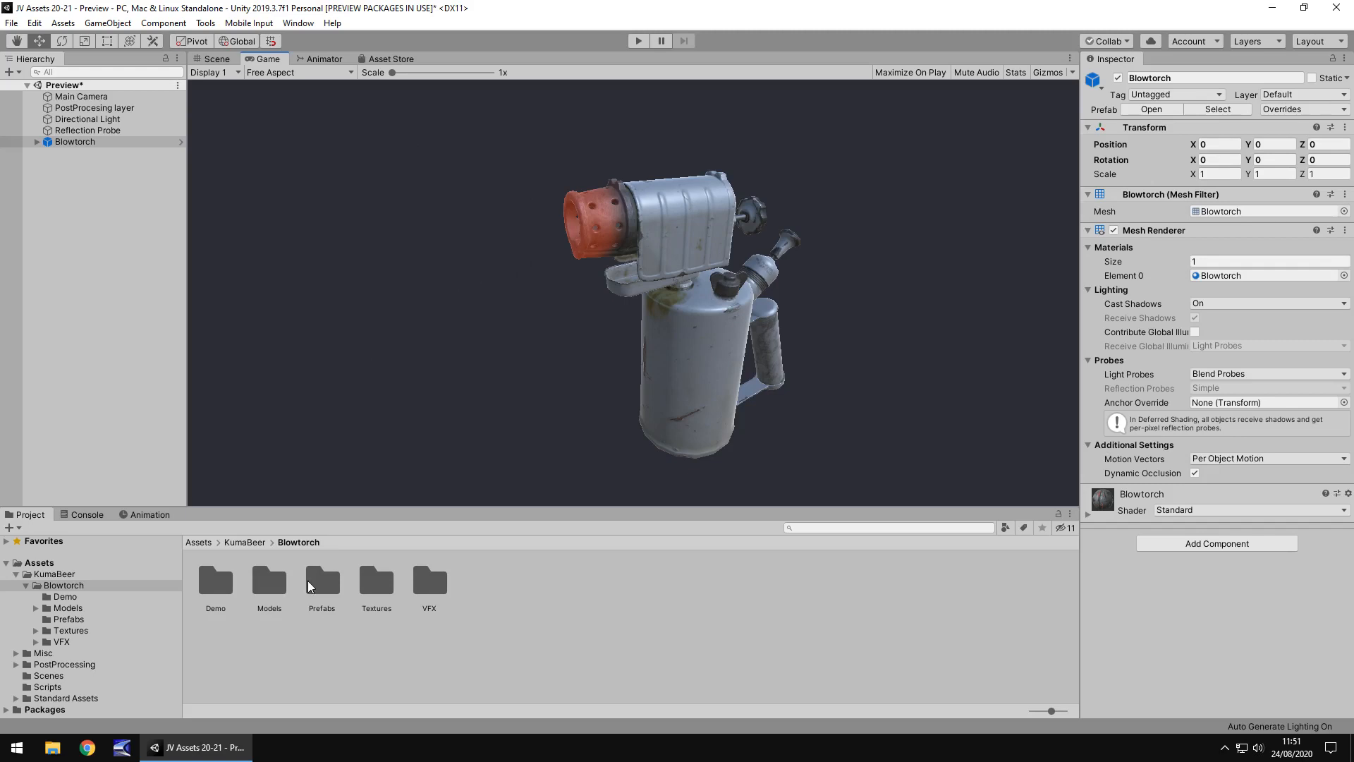
# Enable Create from Grayscale on the Blowtorch_Normal texture and apply it
pyautogui.click(375, 583)
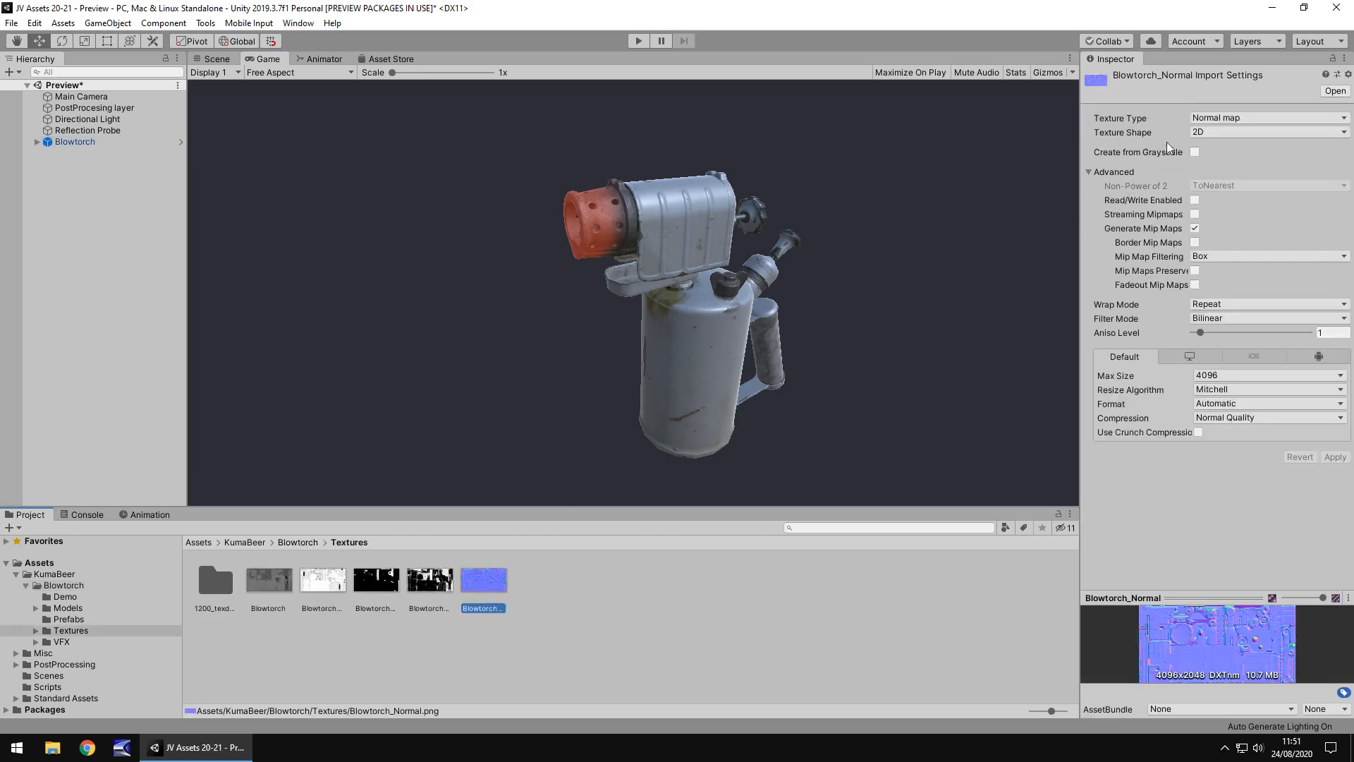
pyautogui.click(1195, 153)
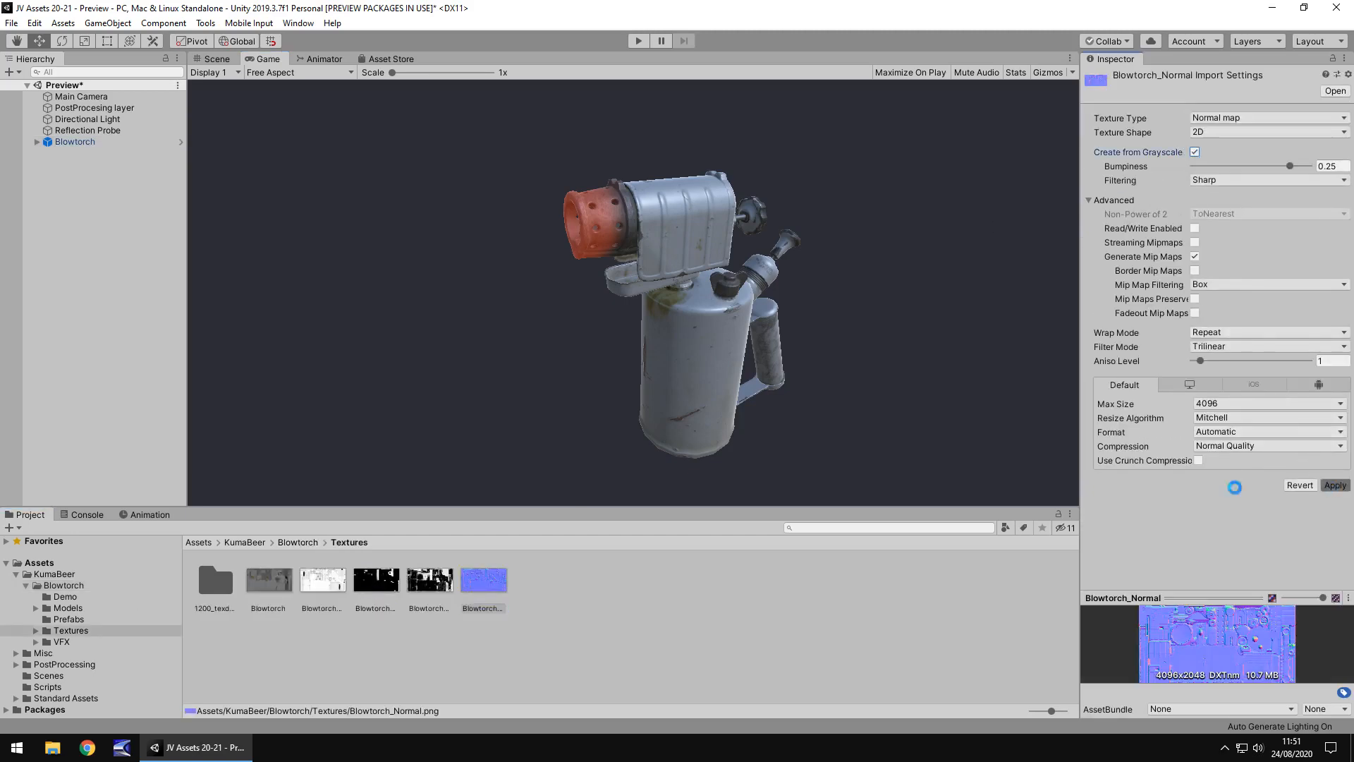
pyautogui.click(1335, 484)
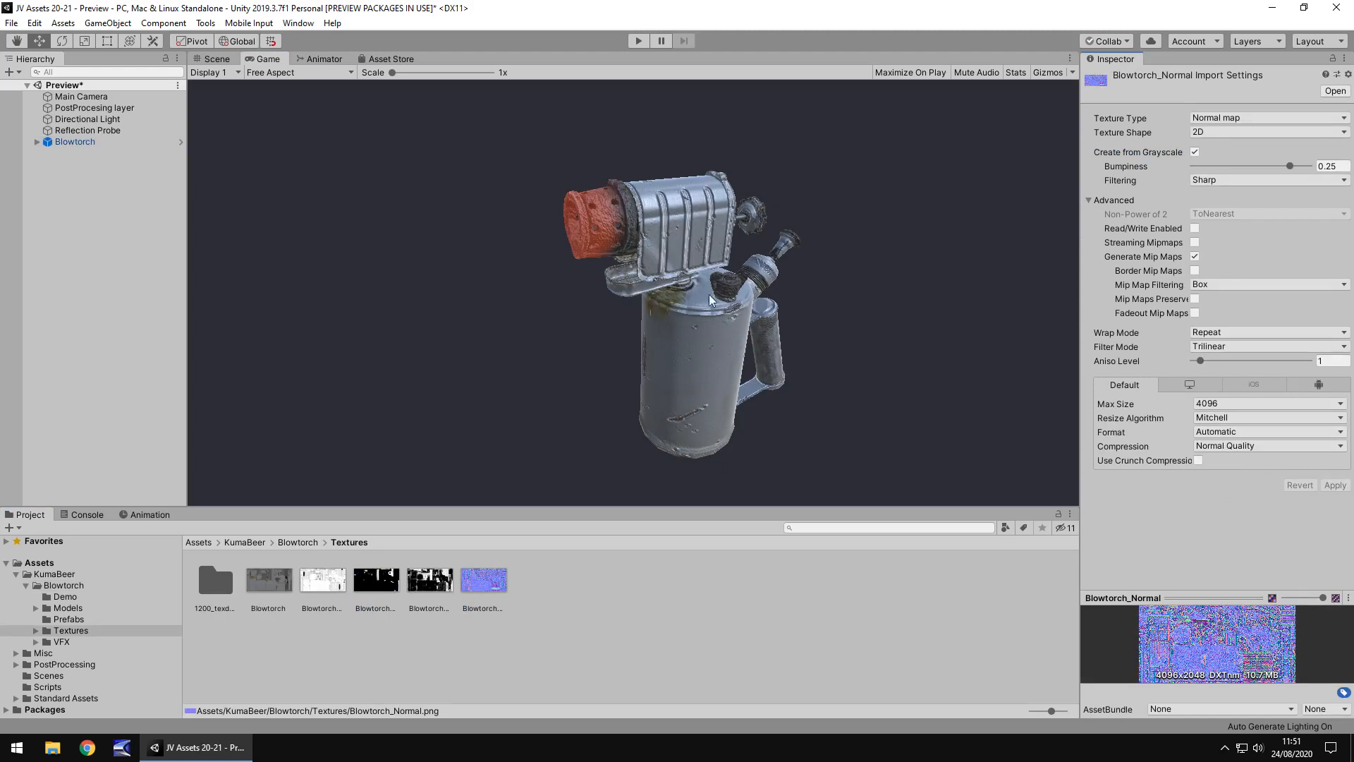
pyautogui.moveTo(777, 355)
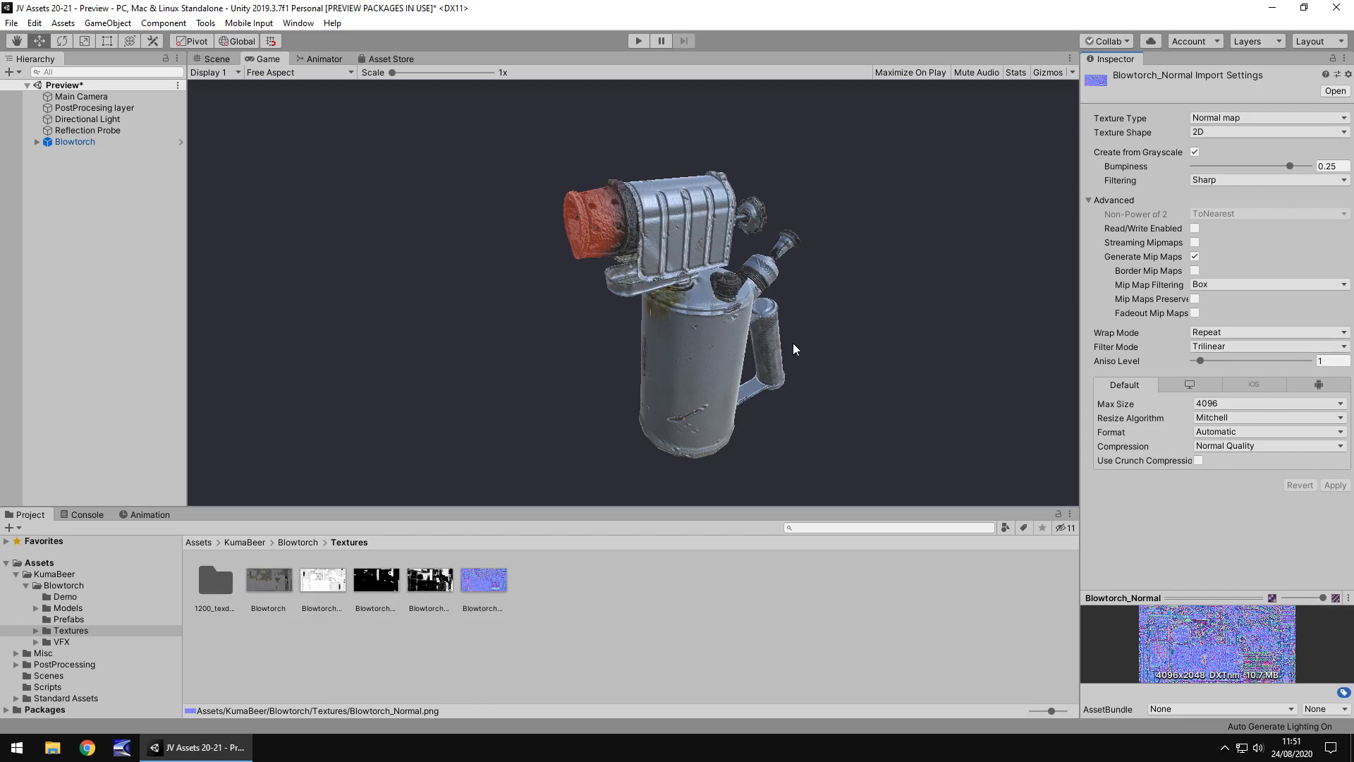
pyautogui.click(82, 96)
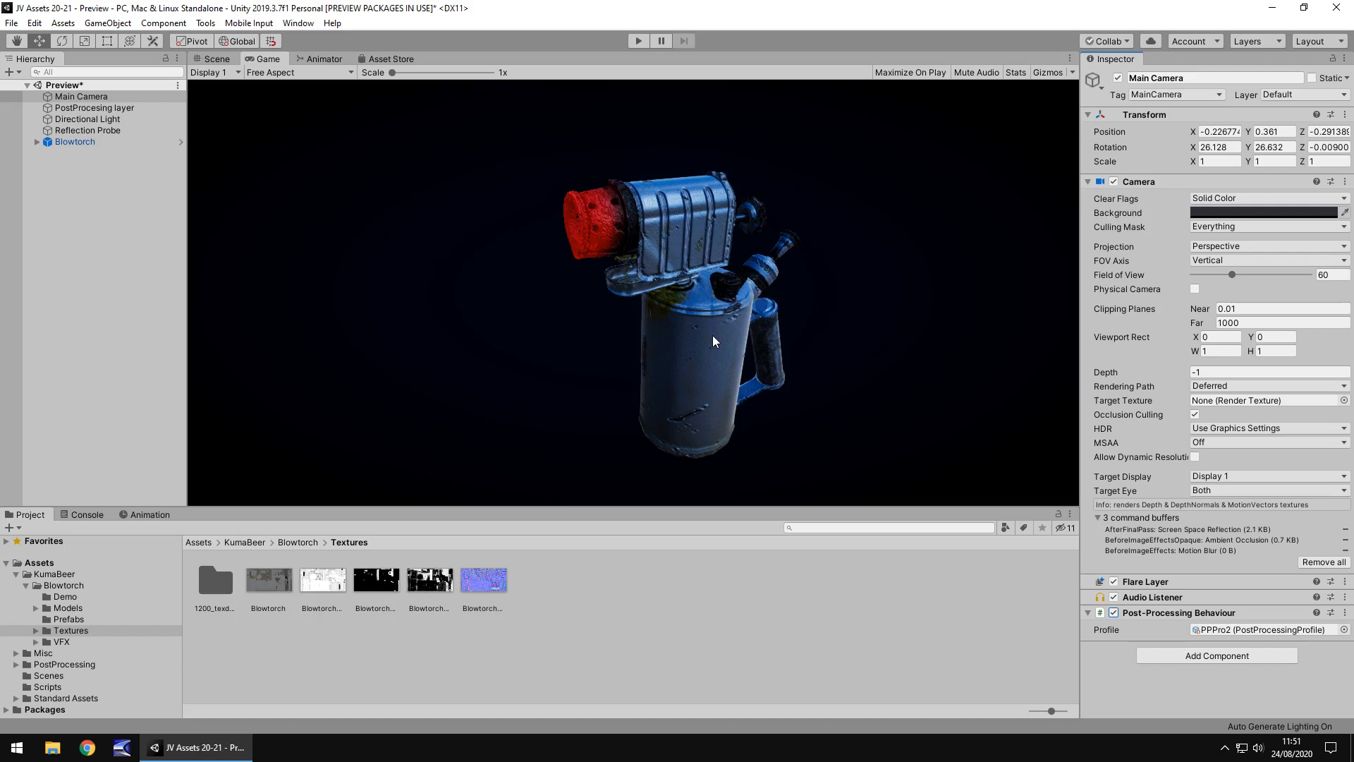
pyautogui.moveTo(471, 320)
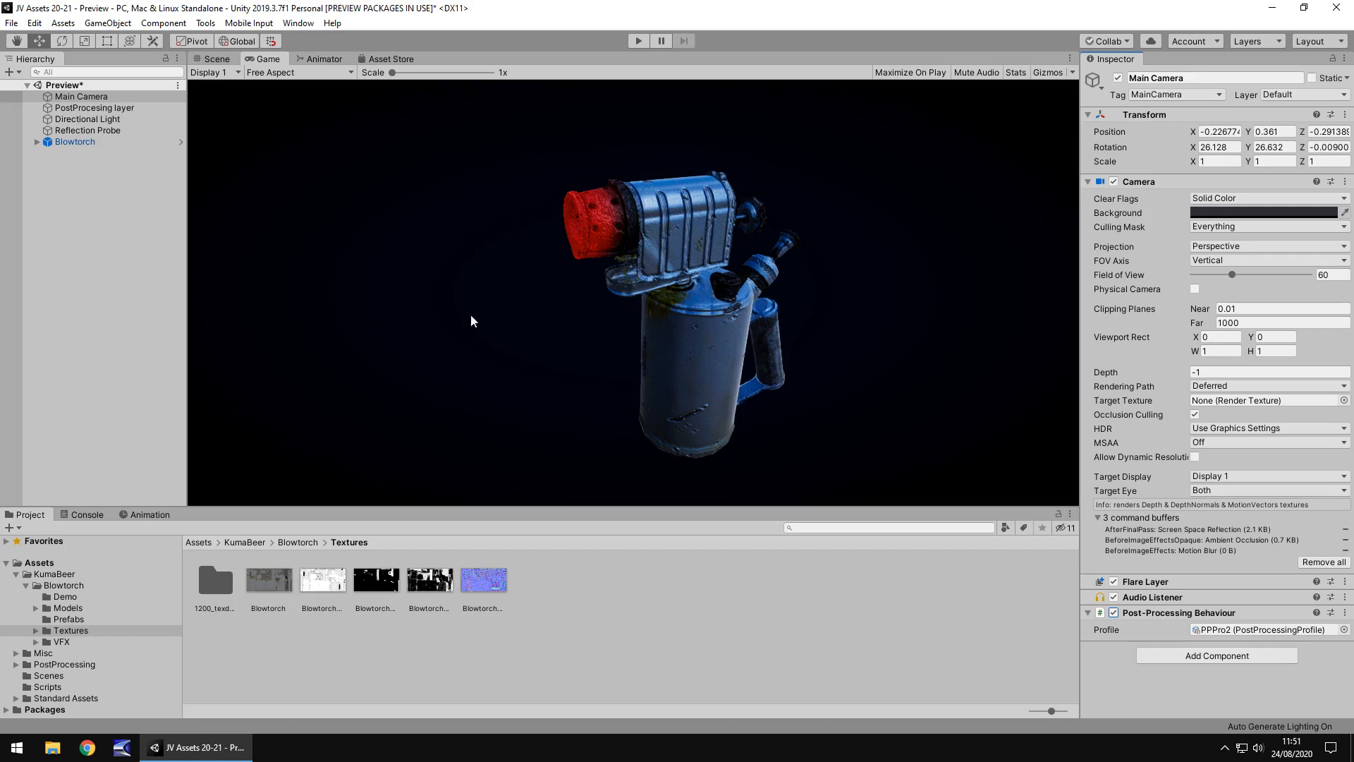
pyautogui.moveTo(429, 455)
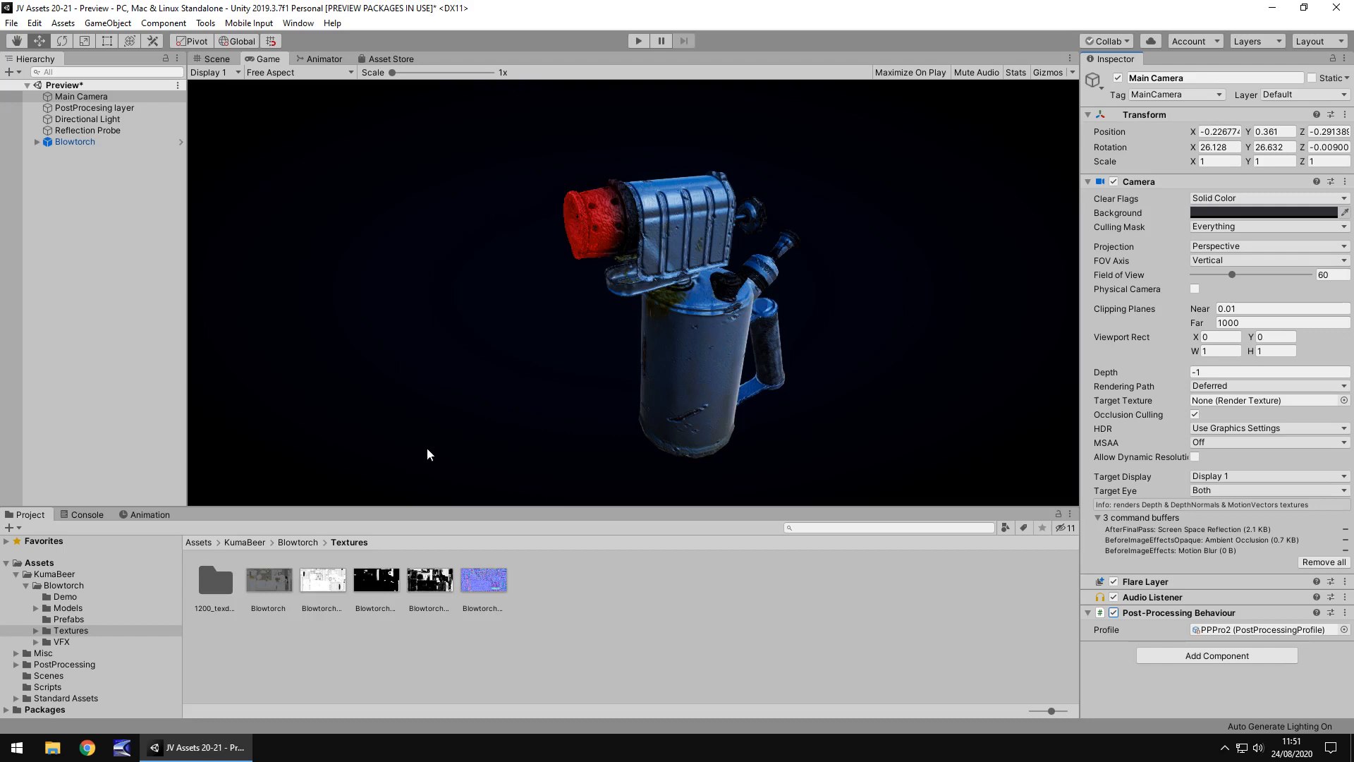
pyautogui.moveTo(626, 625)
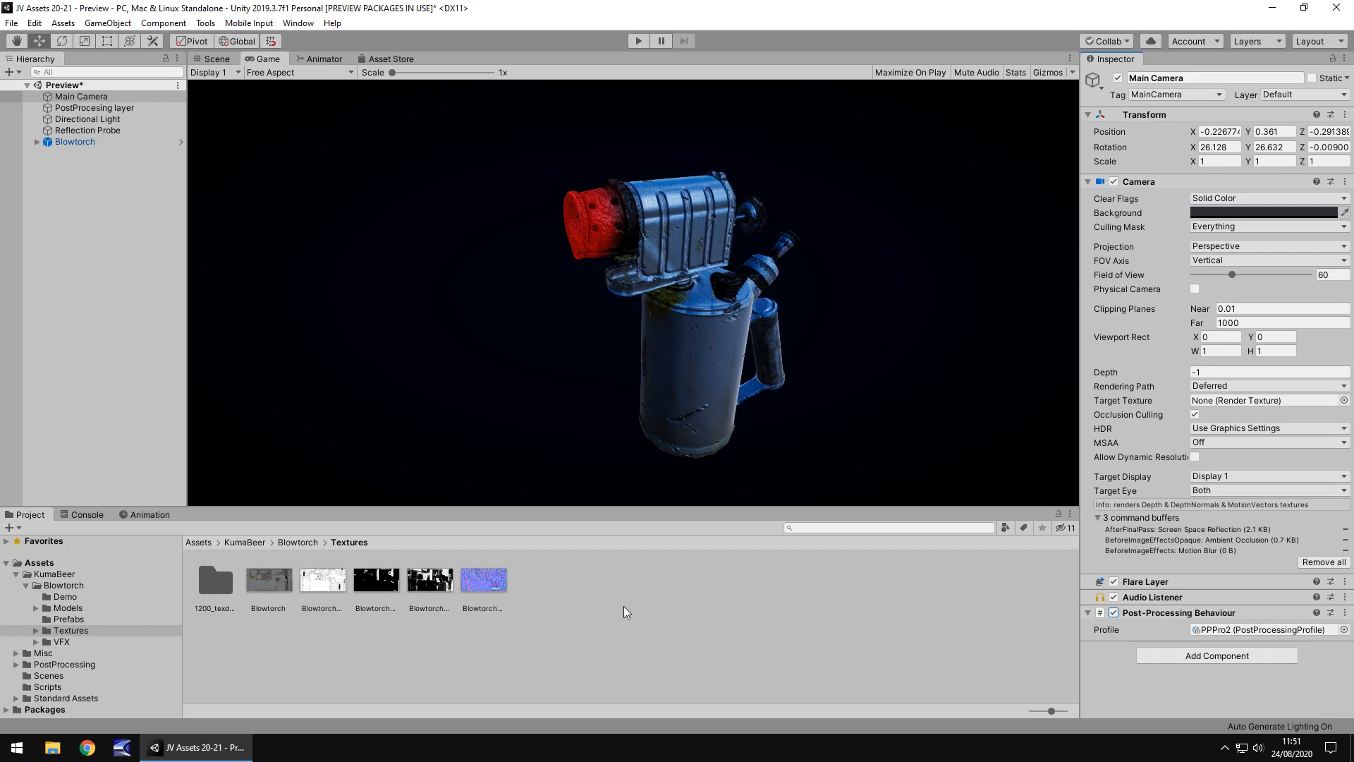
pyautogui.moveTo(594, 564)
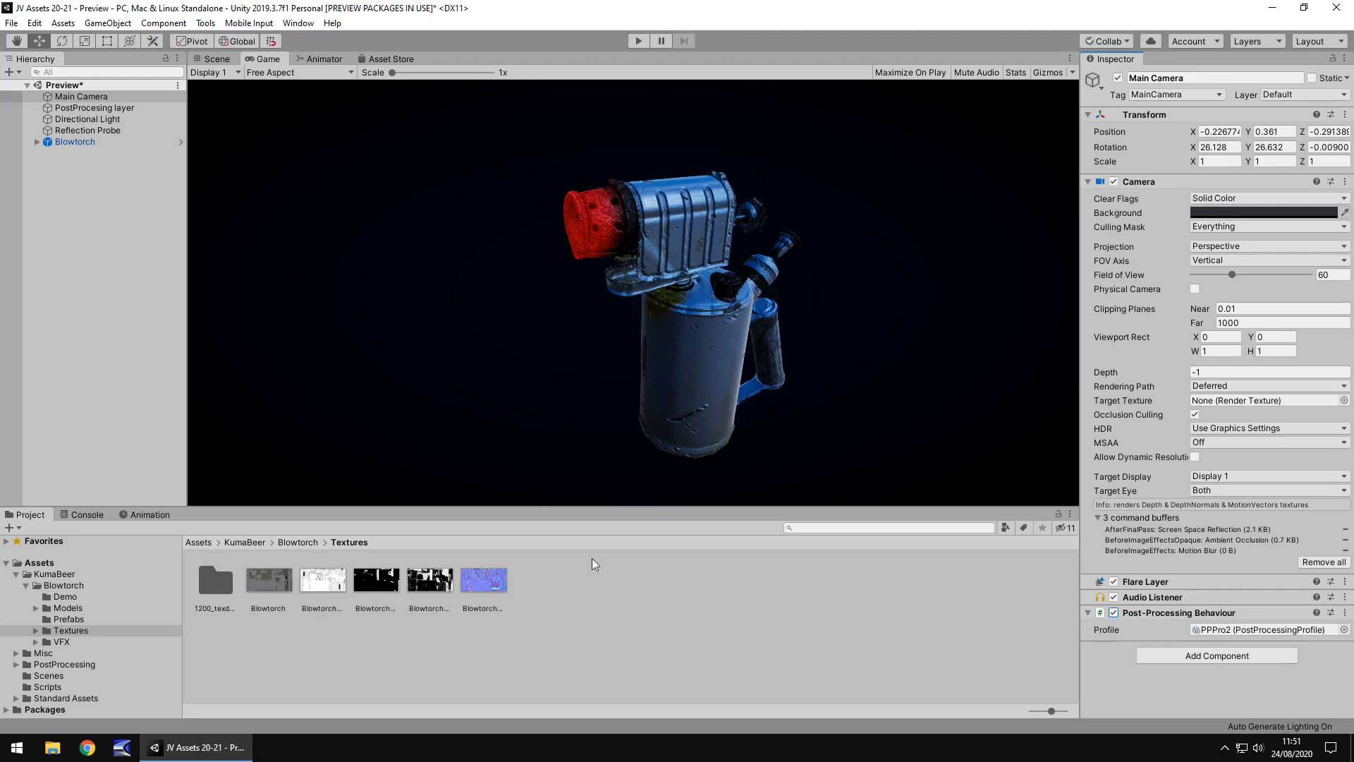
pyautogui.moveTo(748, 368)
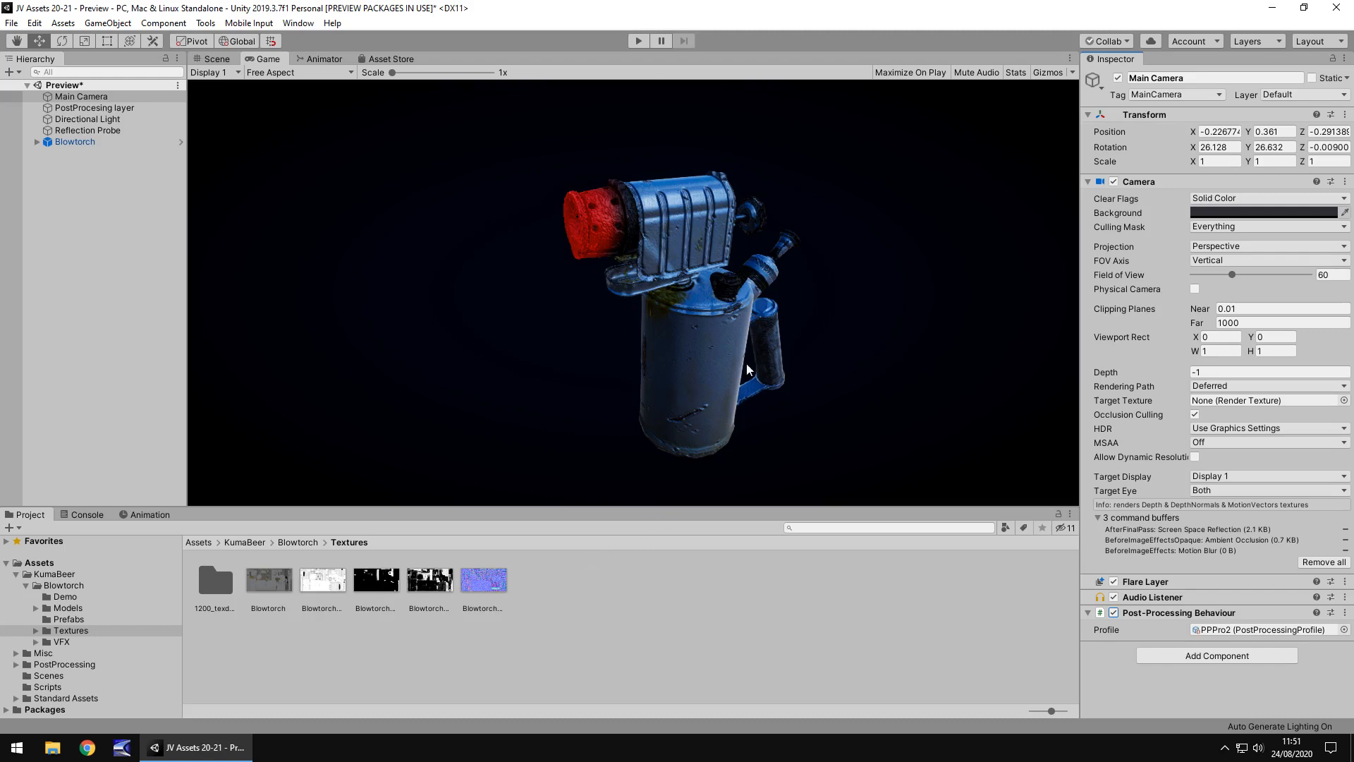
pyautogui.moveTo(606, 222)
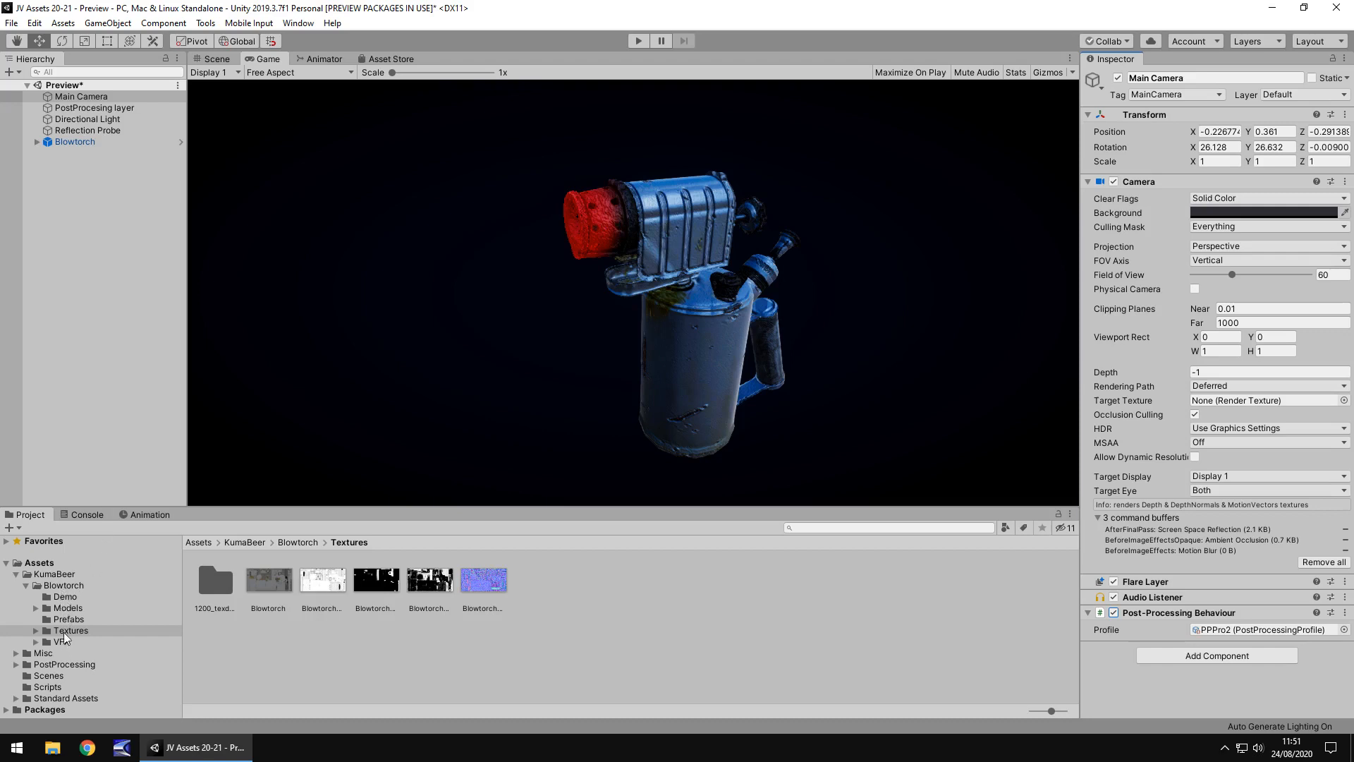
pyautogui.click(71, 630)
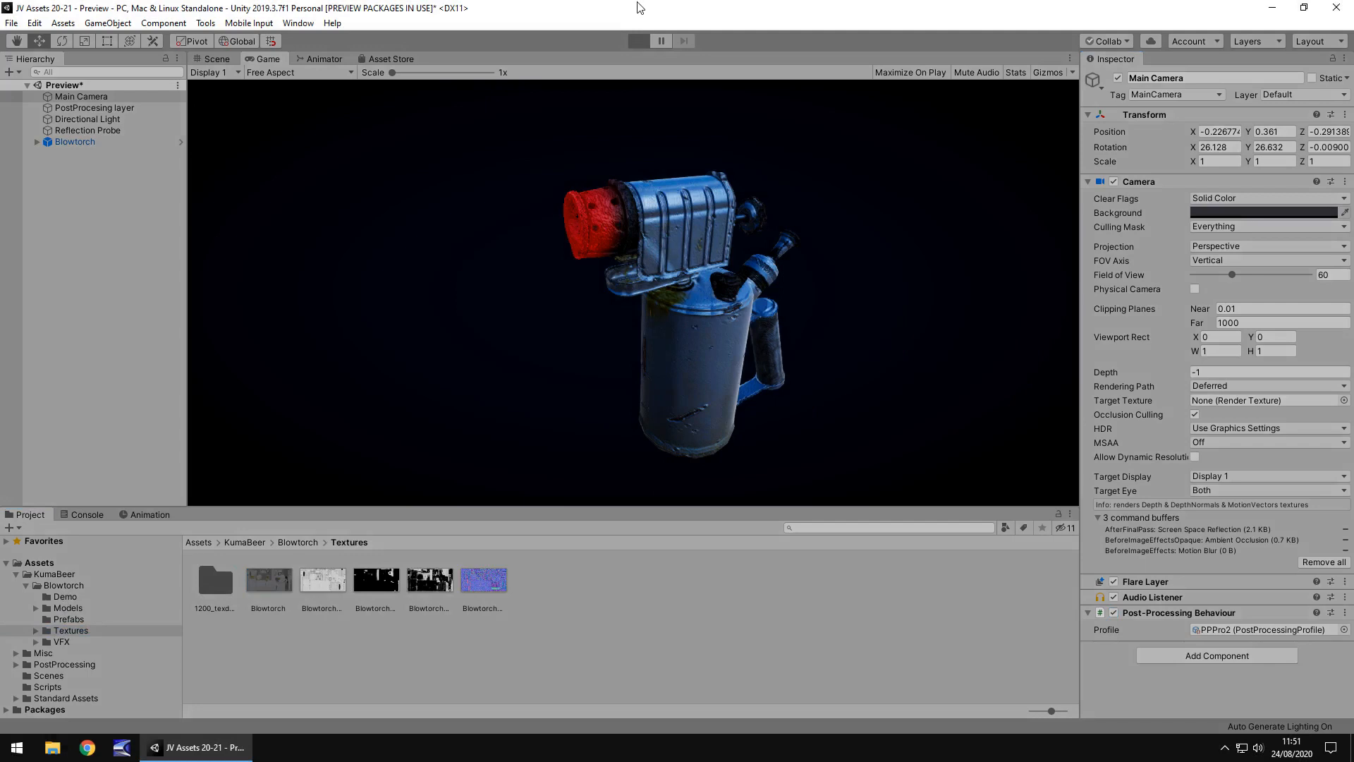
# Play the demo, re-enable the Main Camera's Post-Processing Behaviour, and select the Blowtorch to inspect its material
pyautogui.click(638, 41)
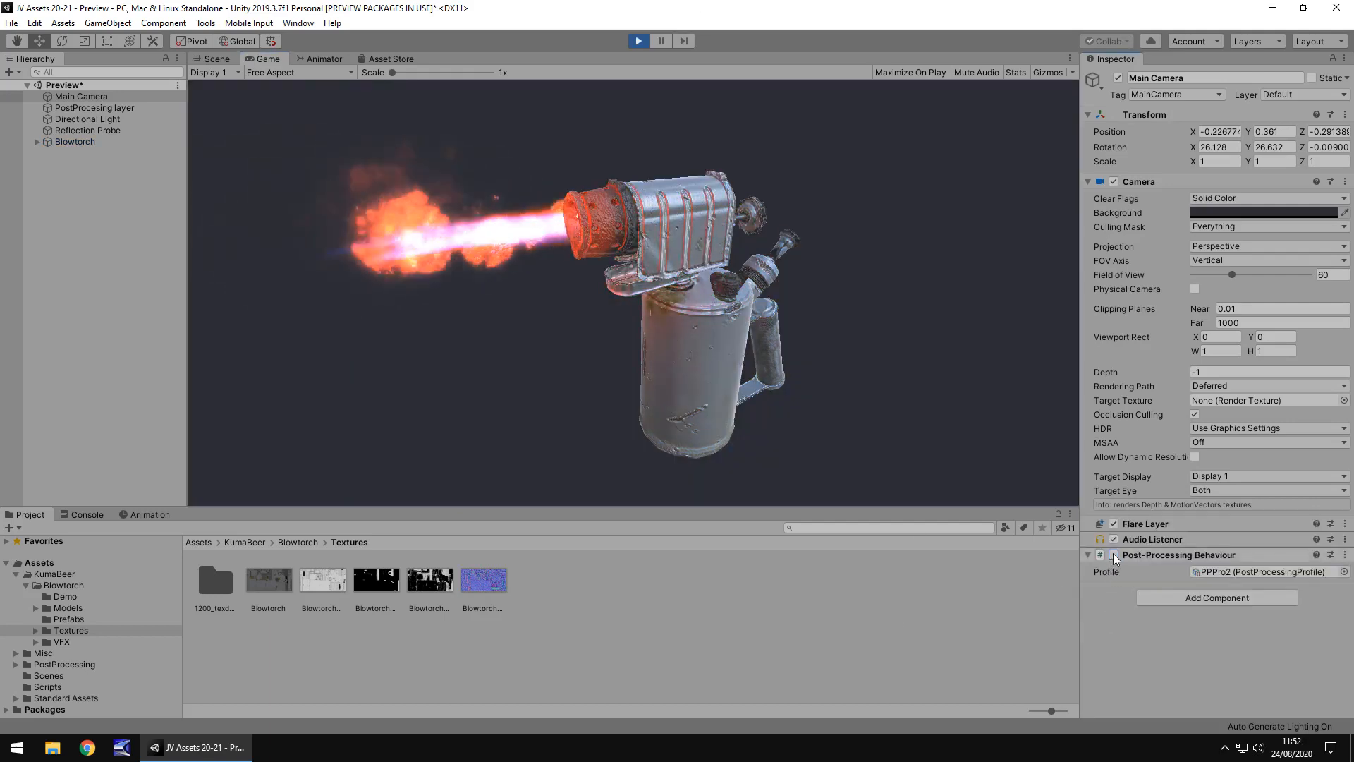
pyautogui.click(1114, 554)
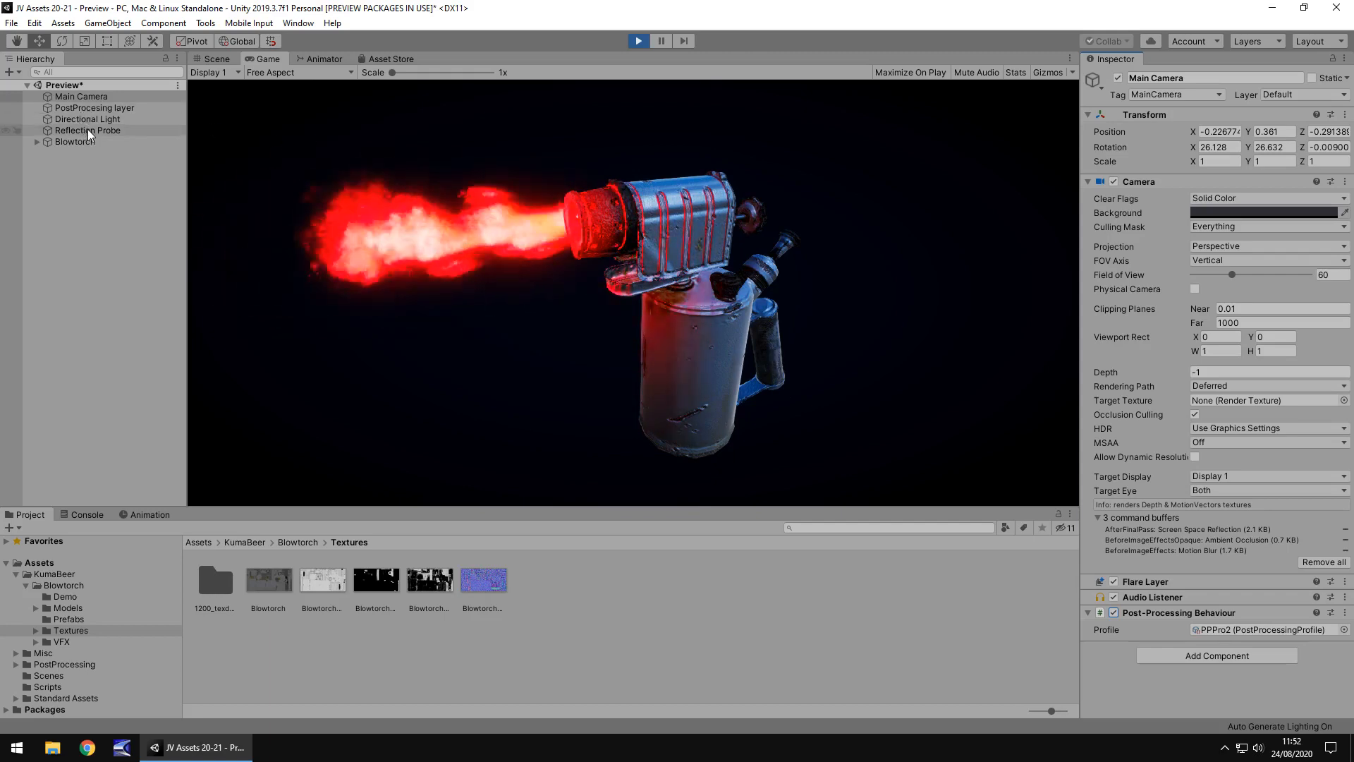
pyautogui.click(74, 141)
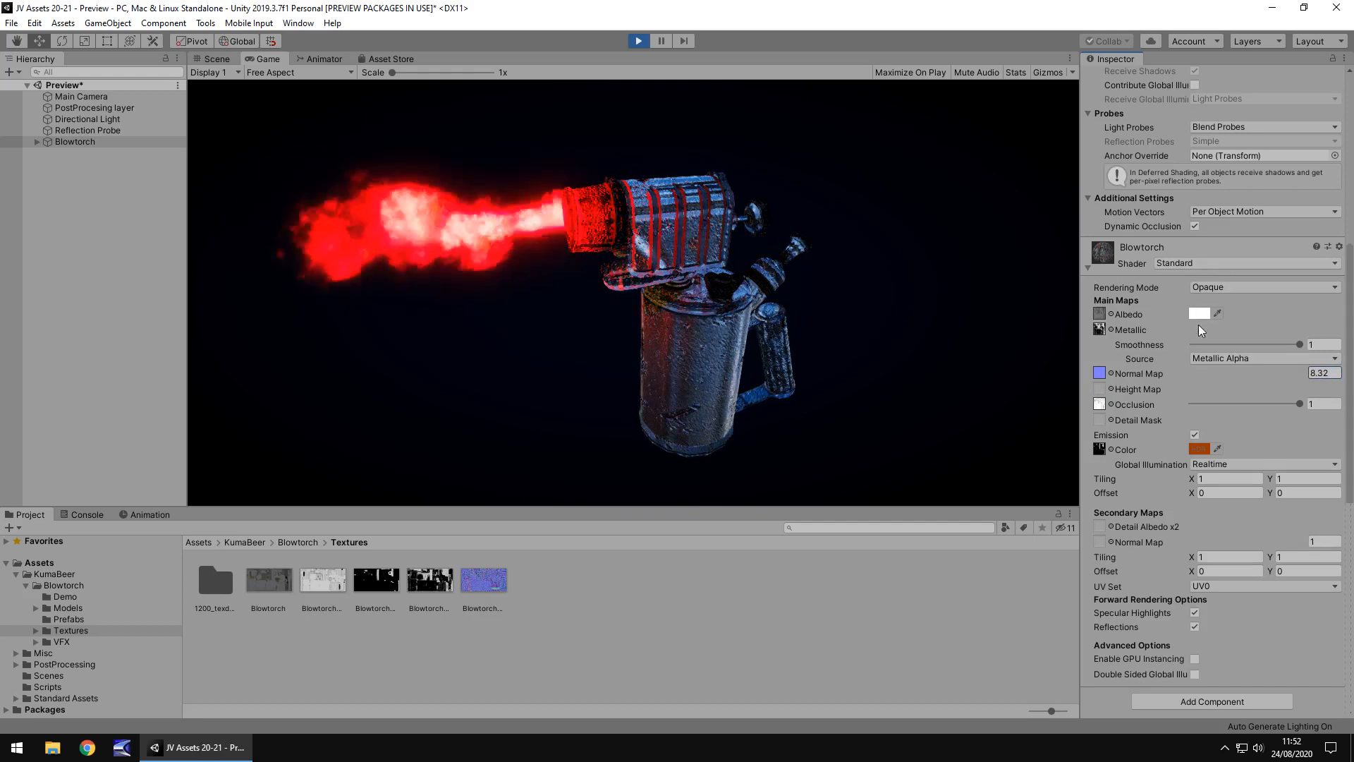
# Tint the Blowtorch material's albedo blue, then return it to white
pyautogui.click(1199, 314)
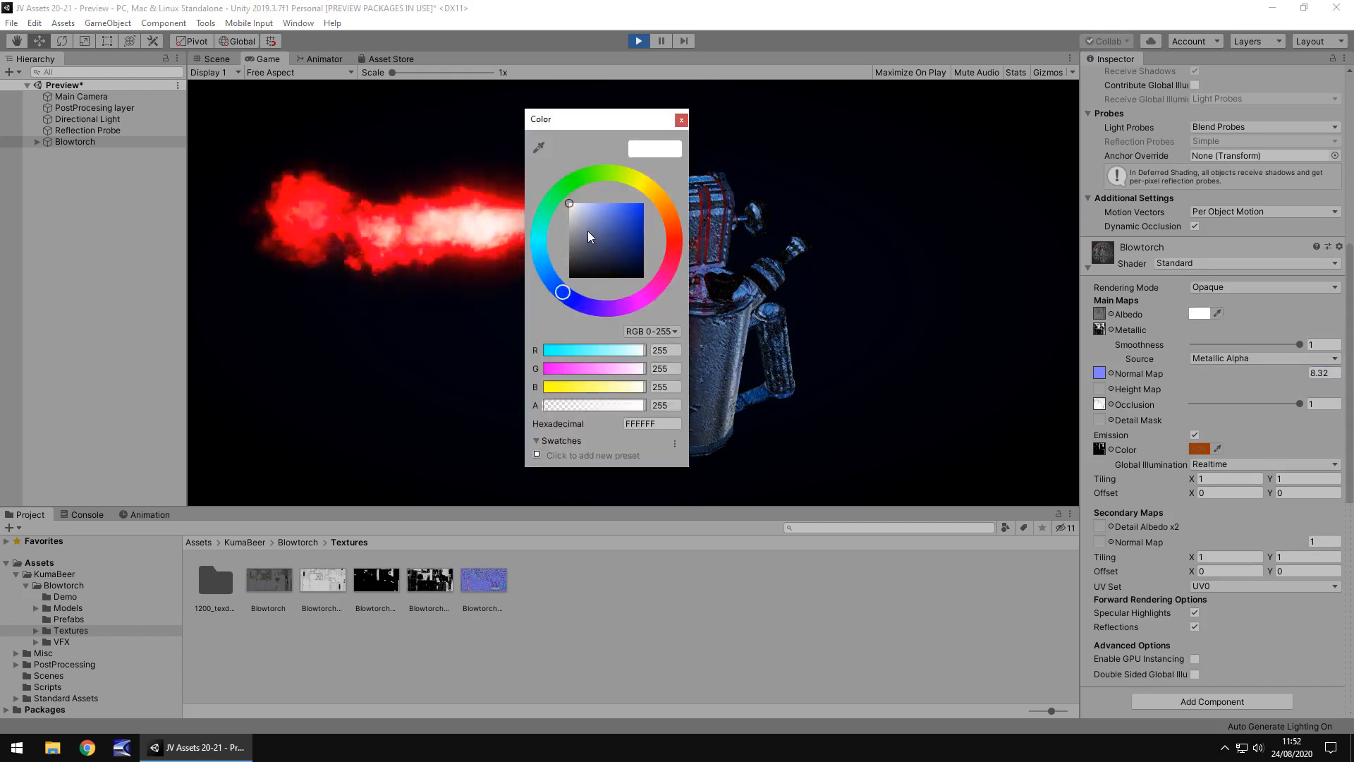
pyautogui.click(681, 119)
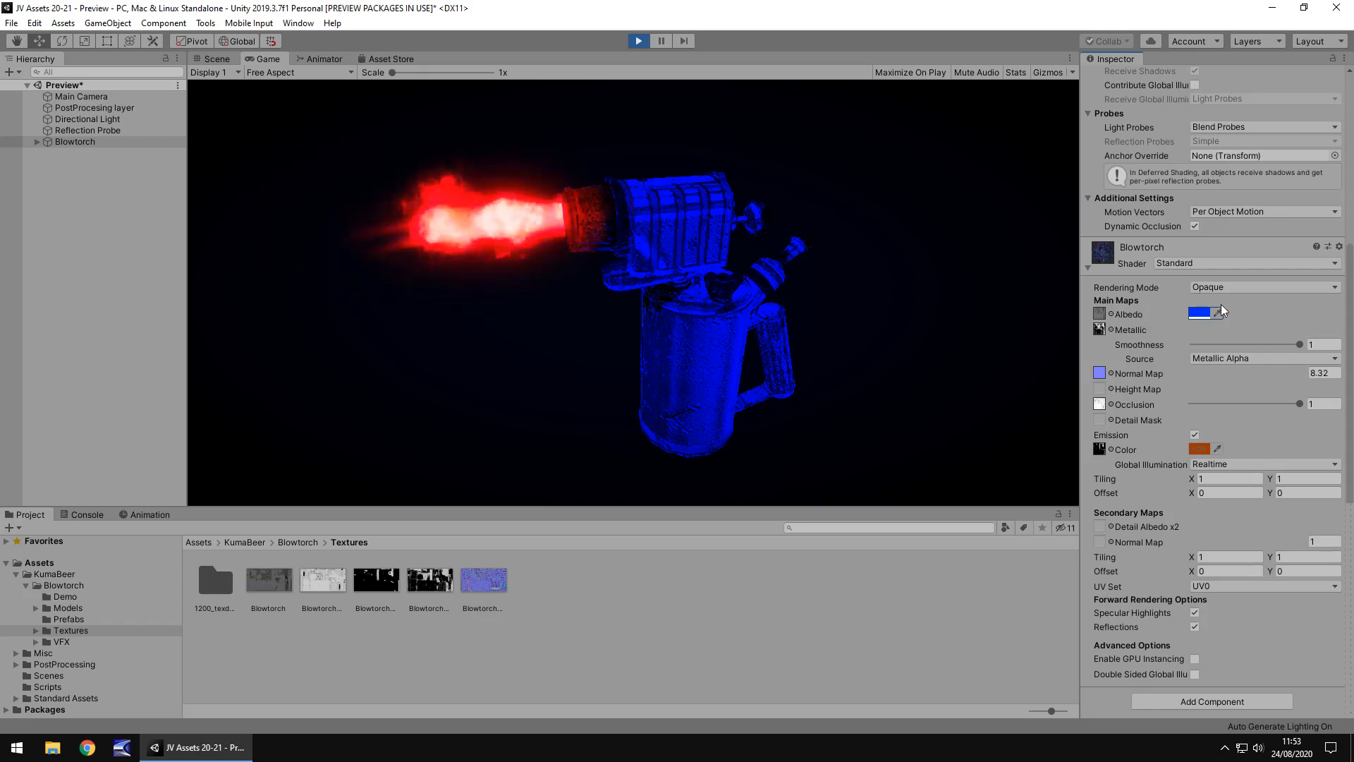
pyautogui.click(1200, 313)
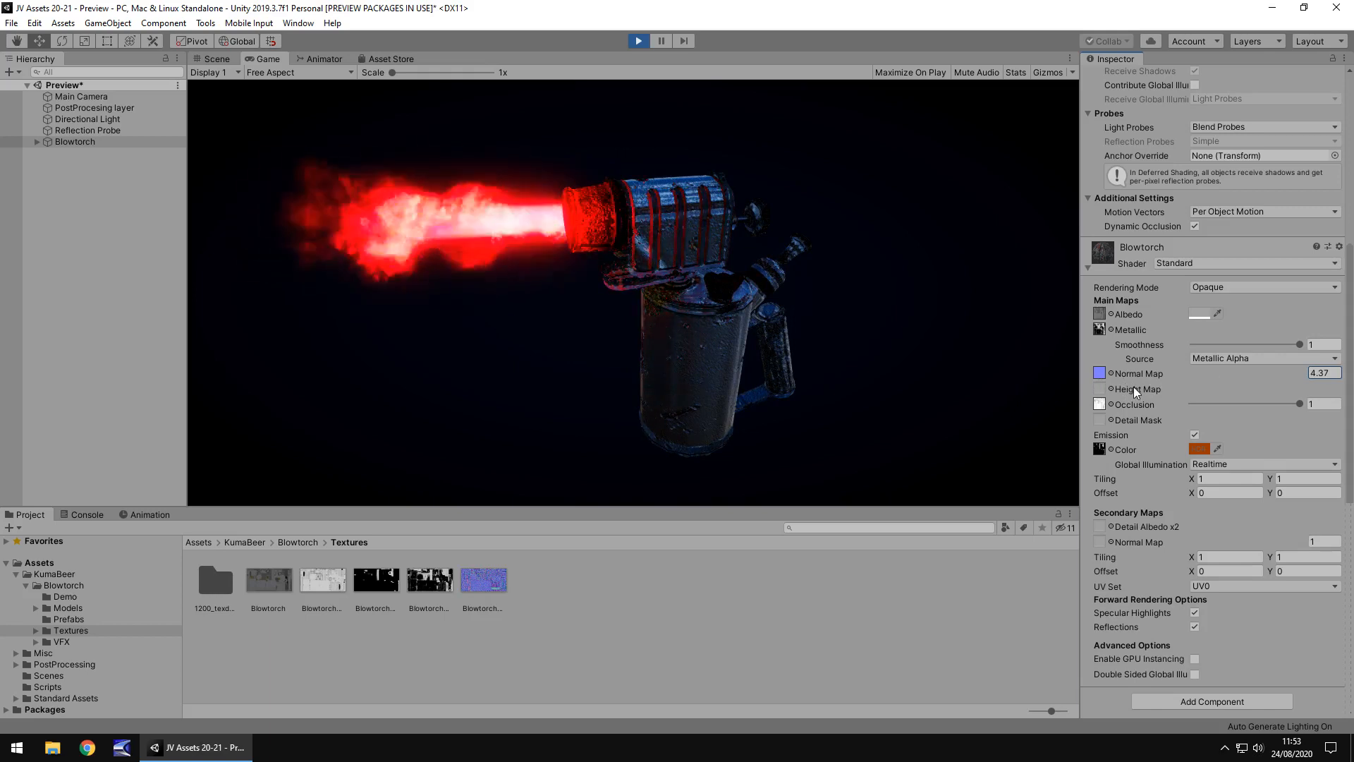
# Set the Flame's Sparks particle system start colour to green
pyautogui.click(38, 141)
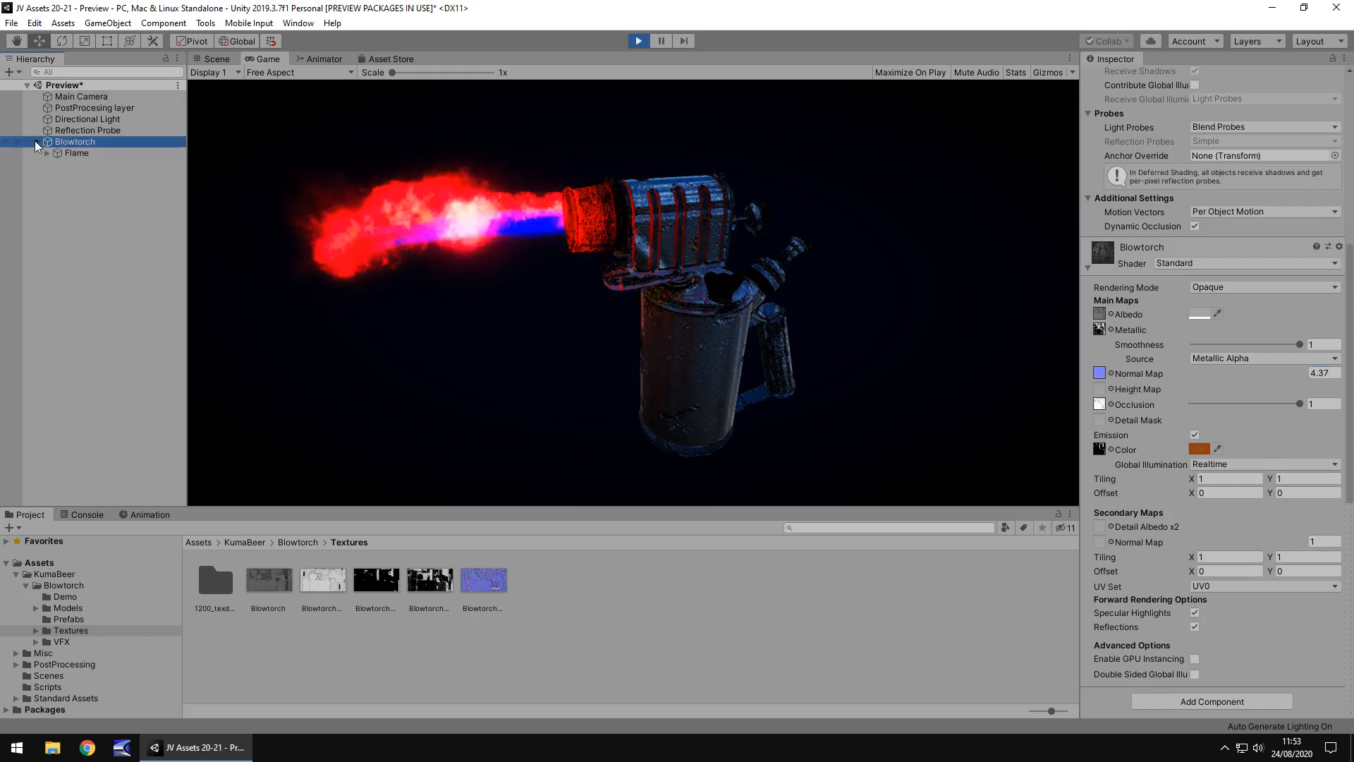
pyautogui.click(48, 153)
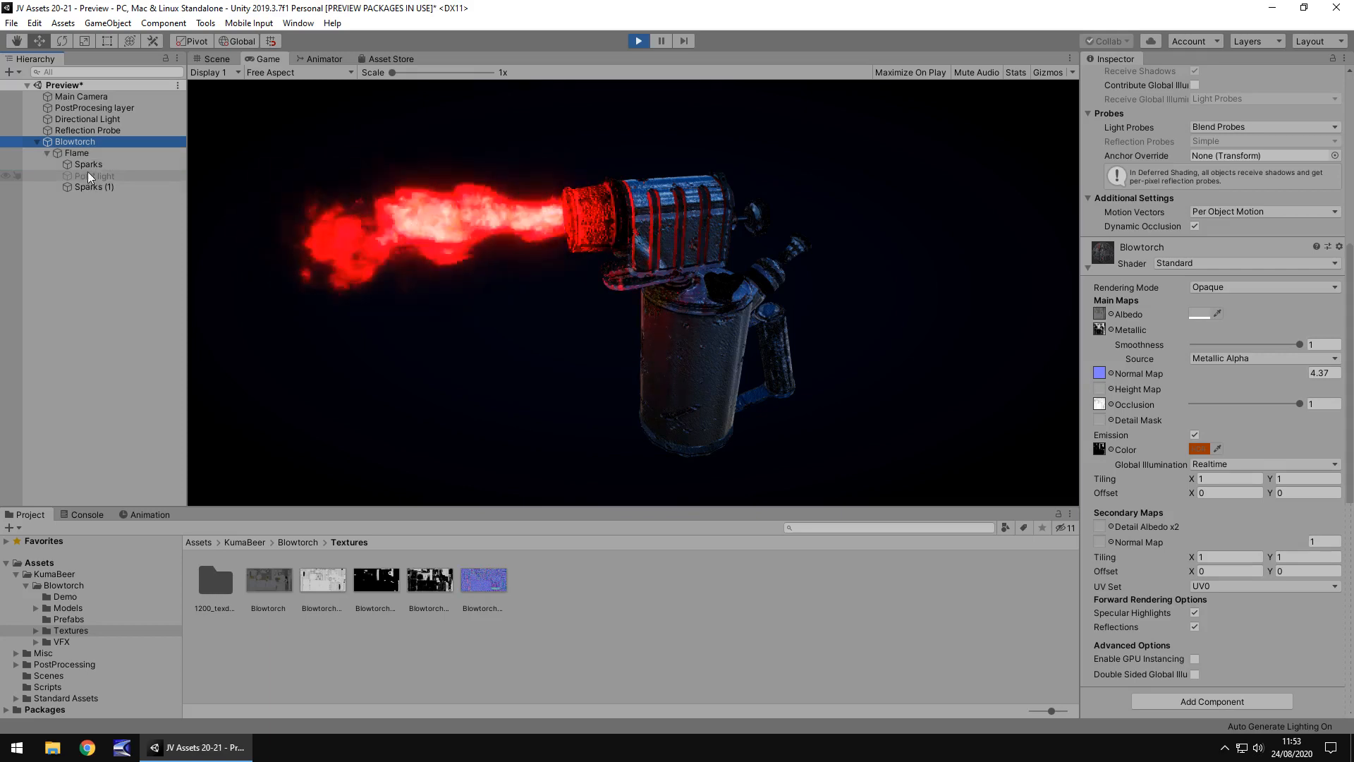
pyautogui.click(94, 186)
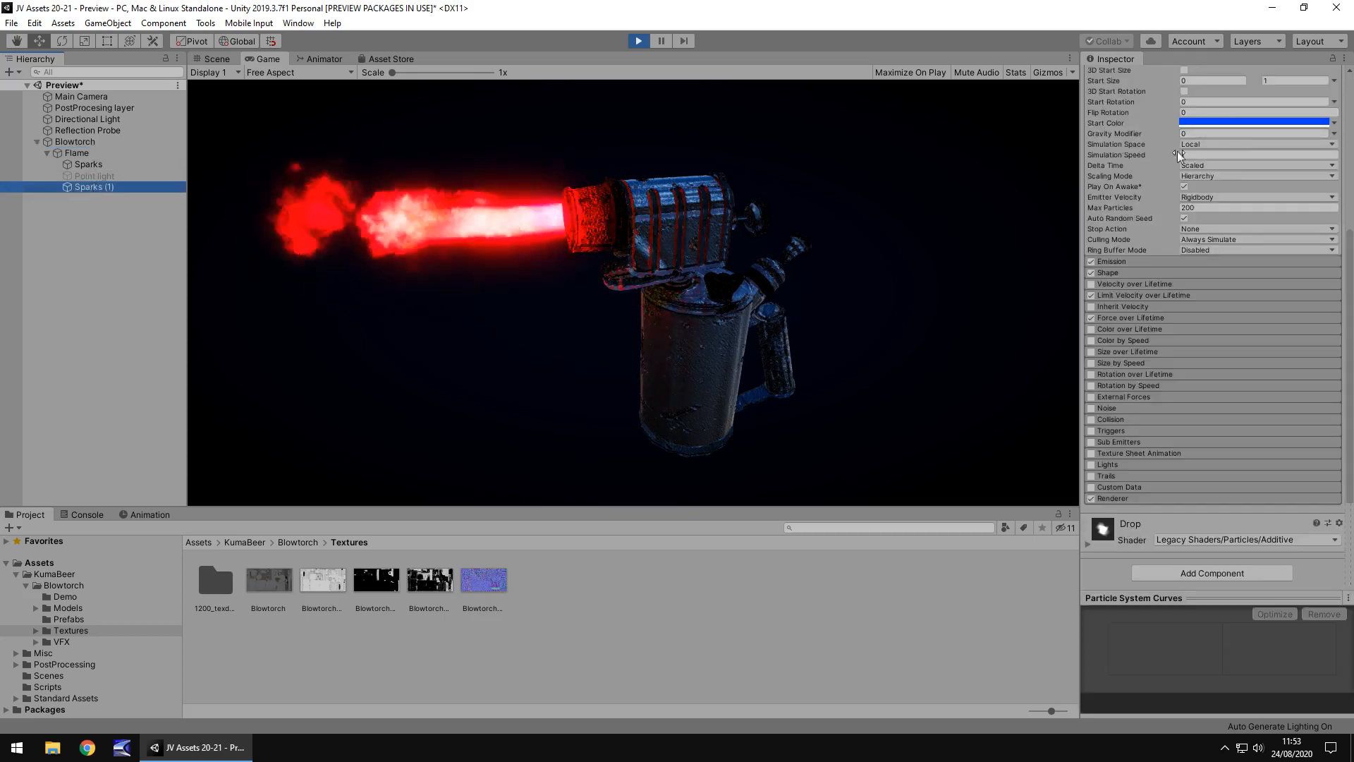
pyautogui.click(88, 163)
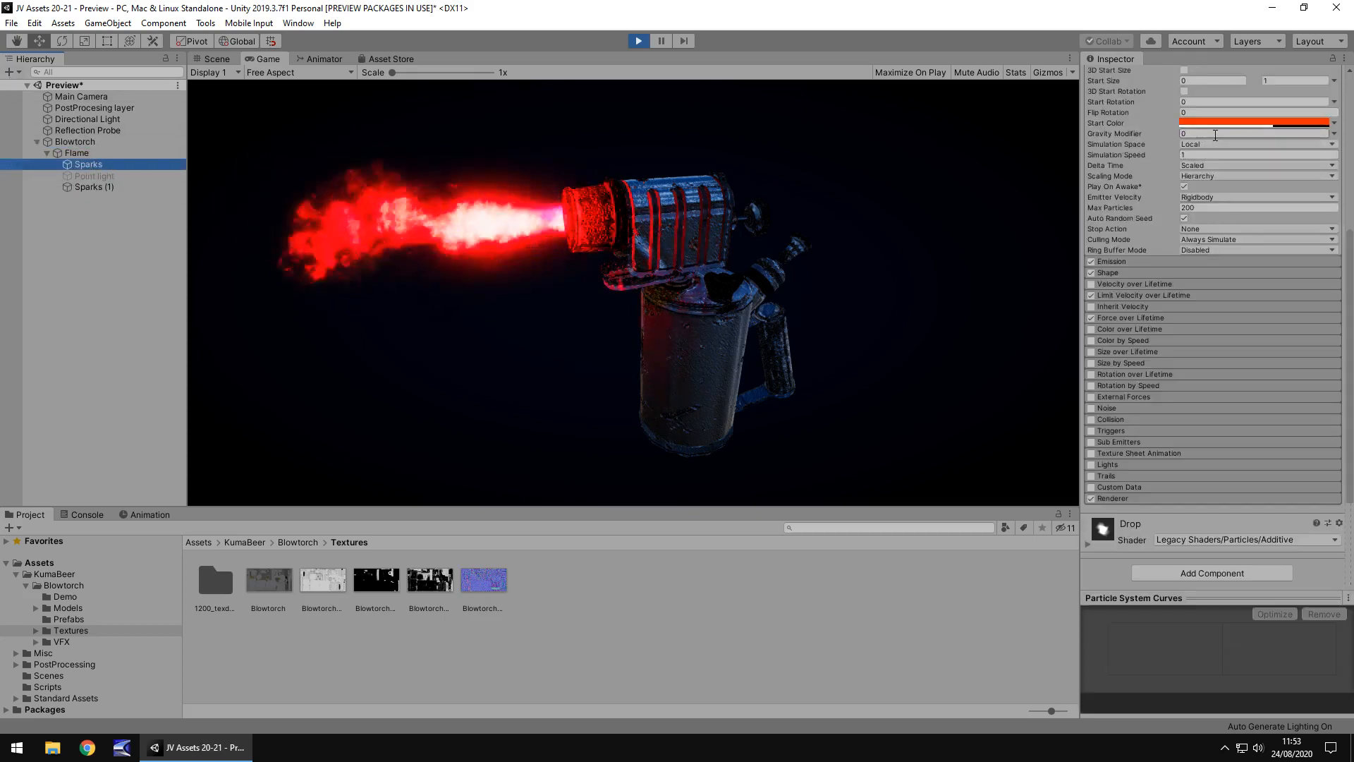
pyautogui.click(1256, 123)
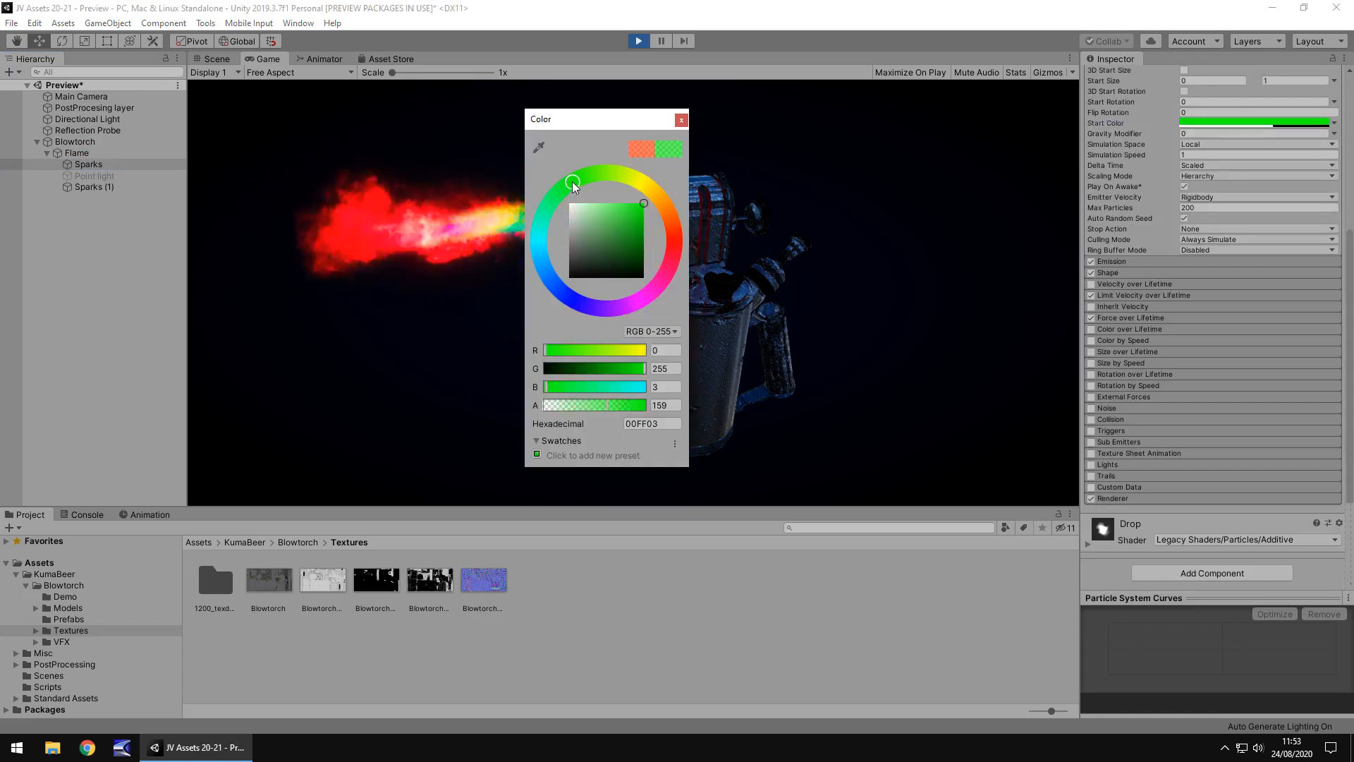
pyautogui.click(681, 119)
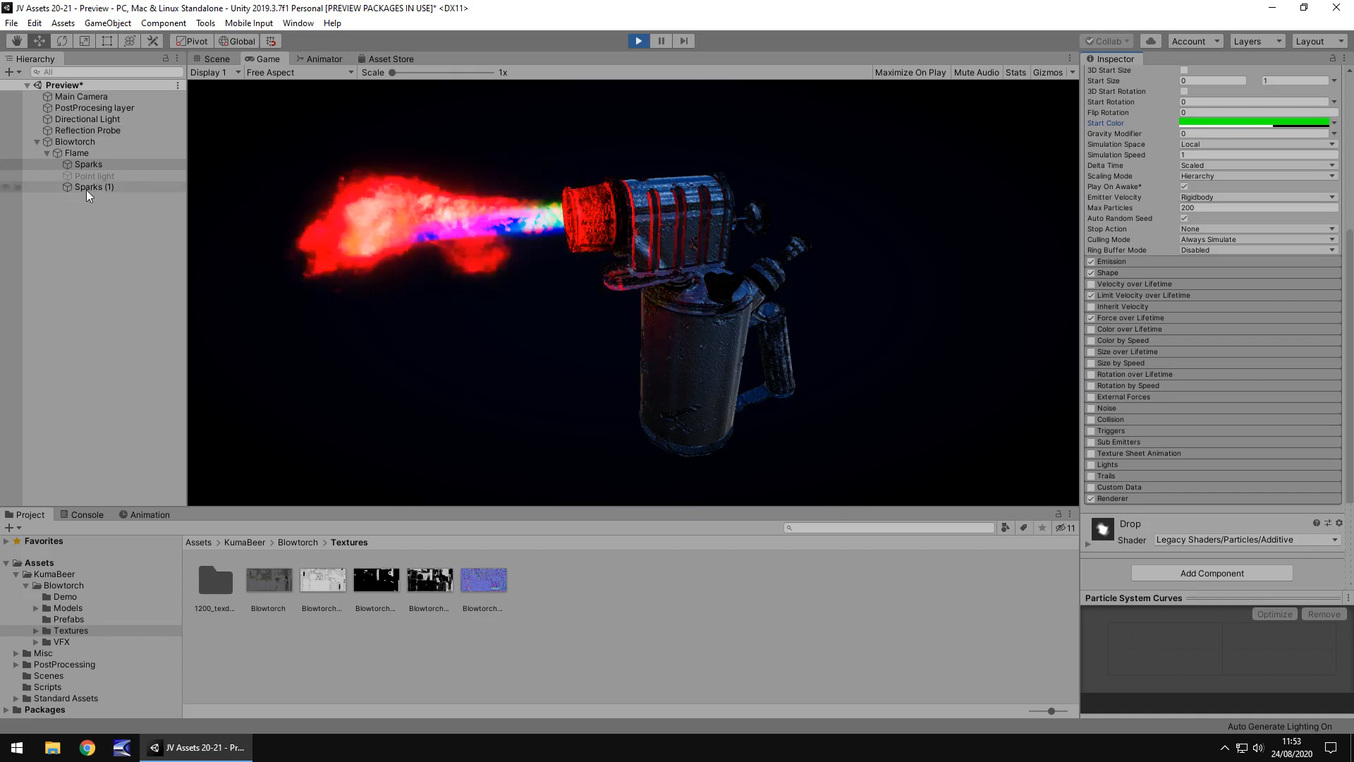
# Toggle the flame's Point light component on in the Inspector
pyautogui.click(94, 177)
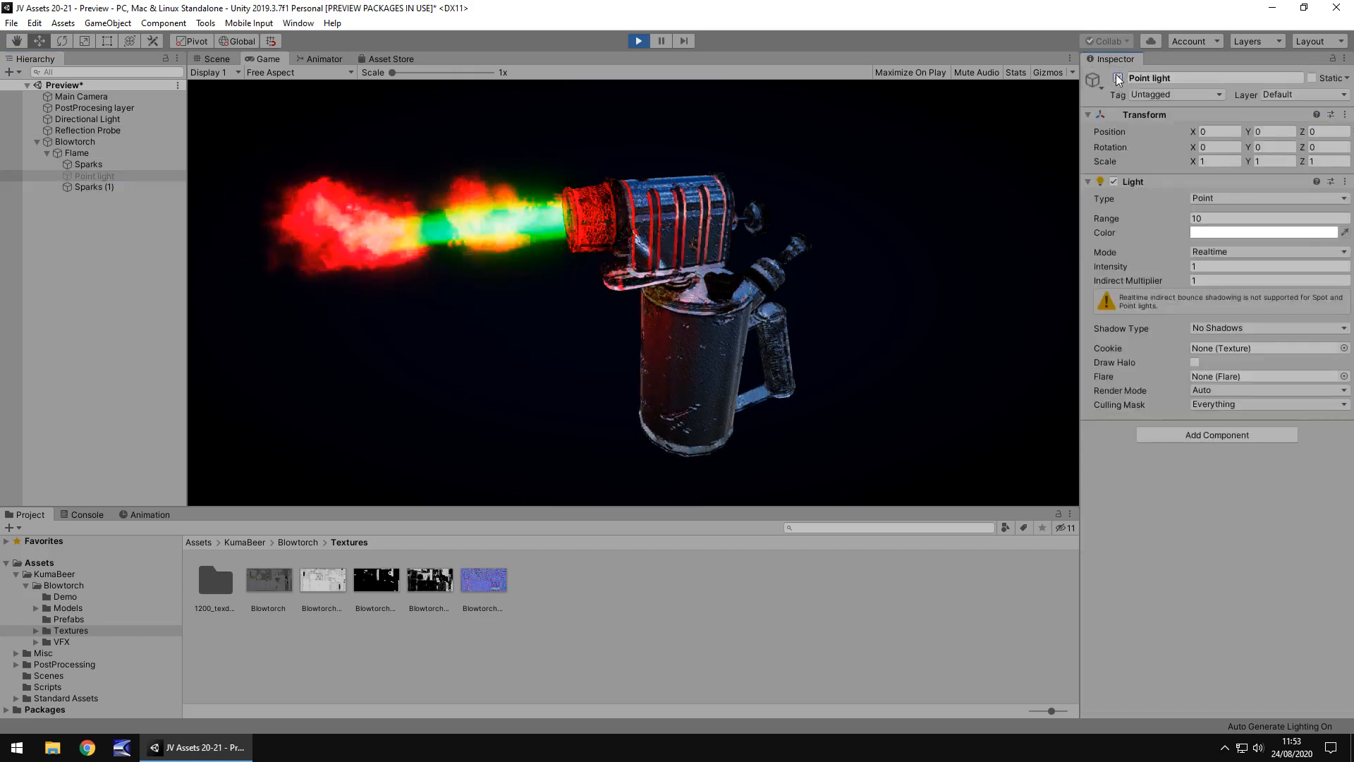
pyautogui.click(1117, 78)
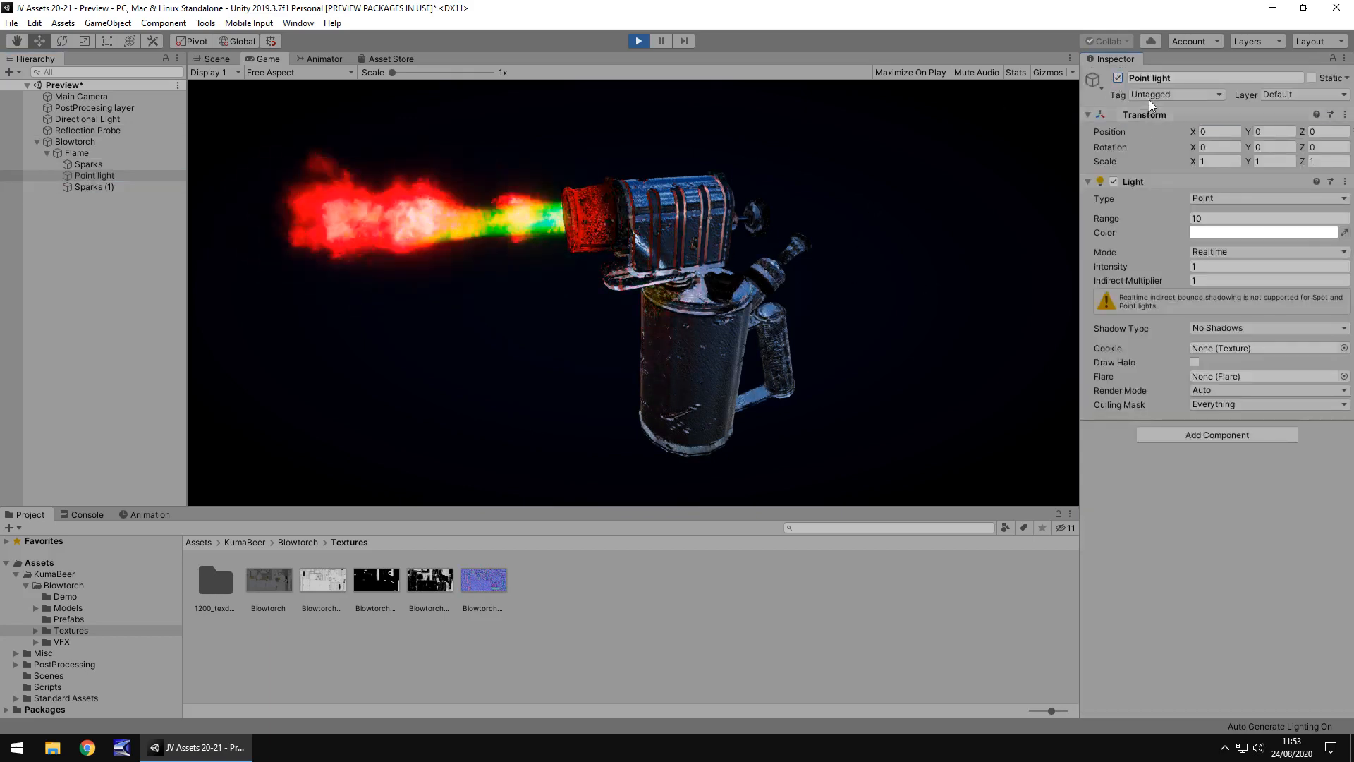
pyautogui.click(1119, 77)
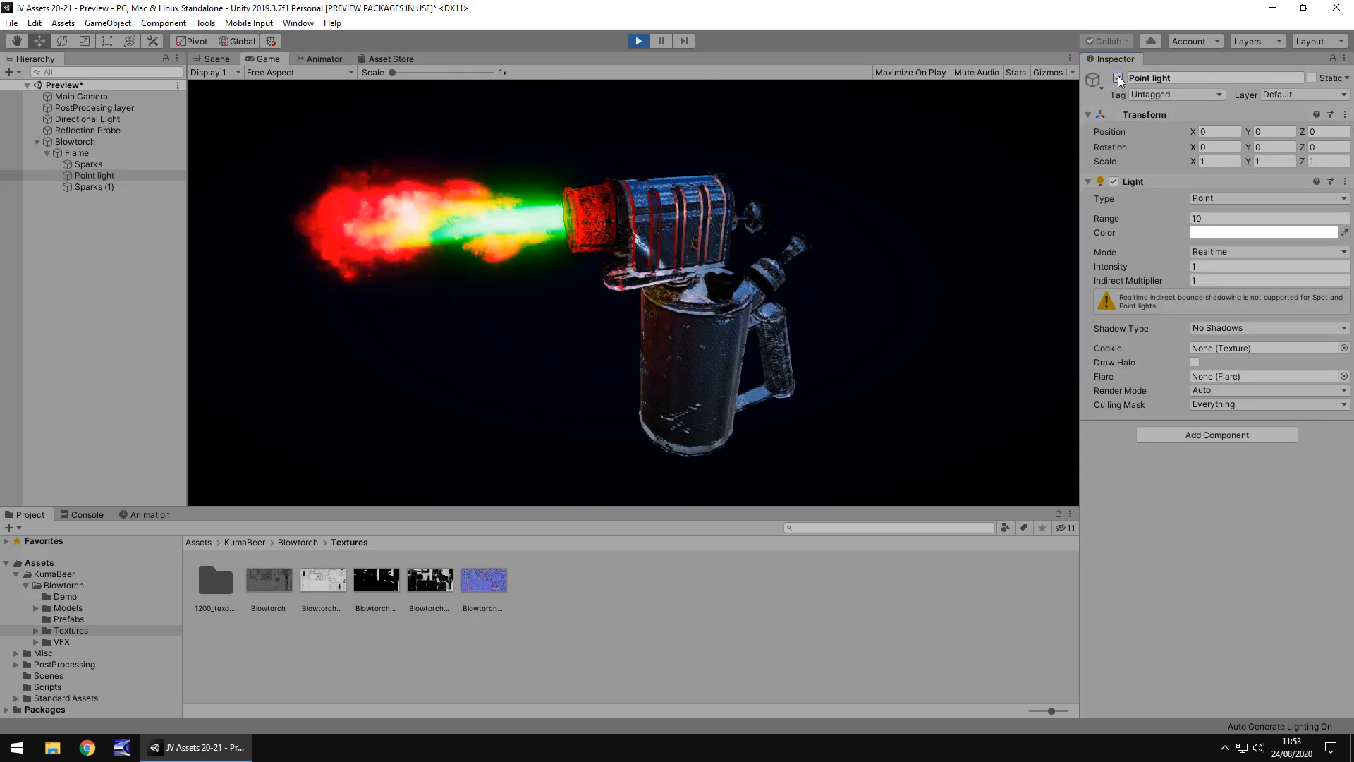
# Switch the flame's point light off and bring the Asset Store view back
pyautogui.click(1117, 78)
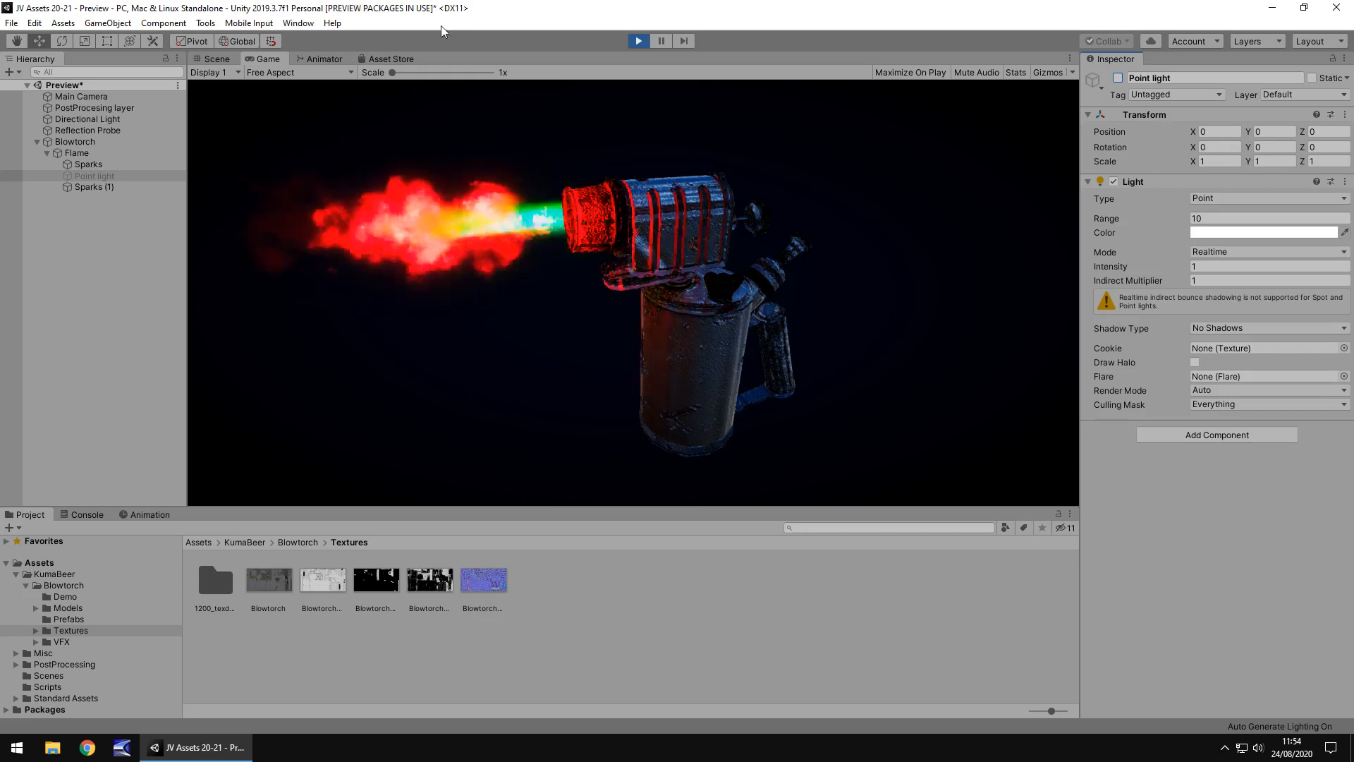
pyautogui.click(390, 59)
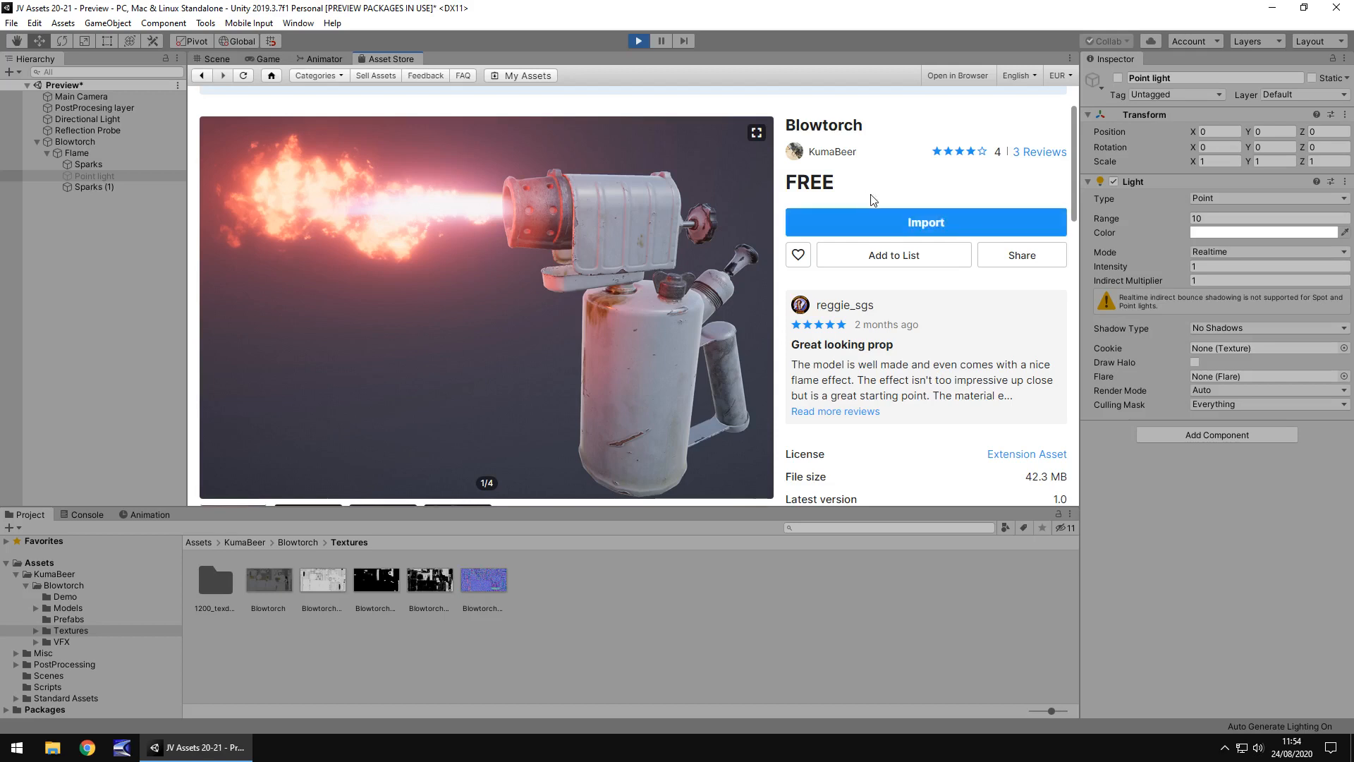
pyautogui.moveTo(953, 351)
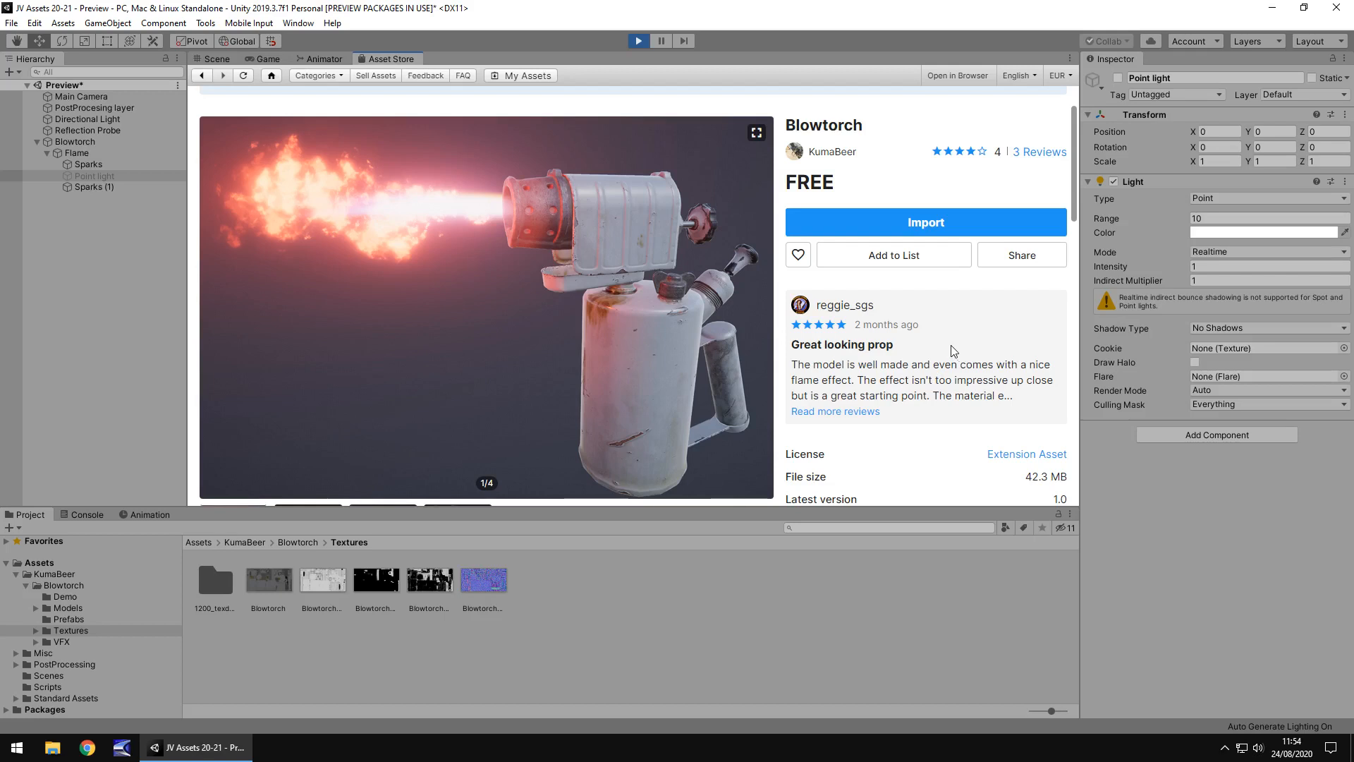
pyautogui.moveTo(1019, 445)
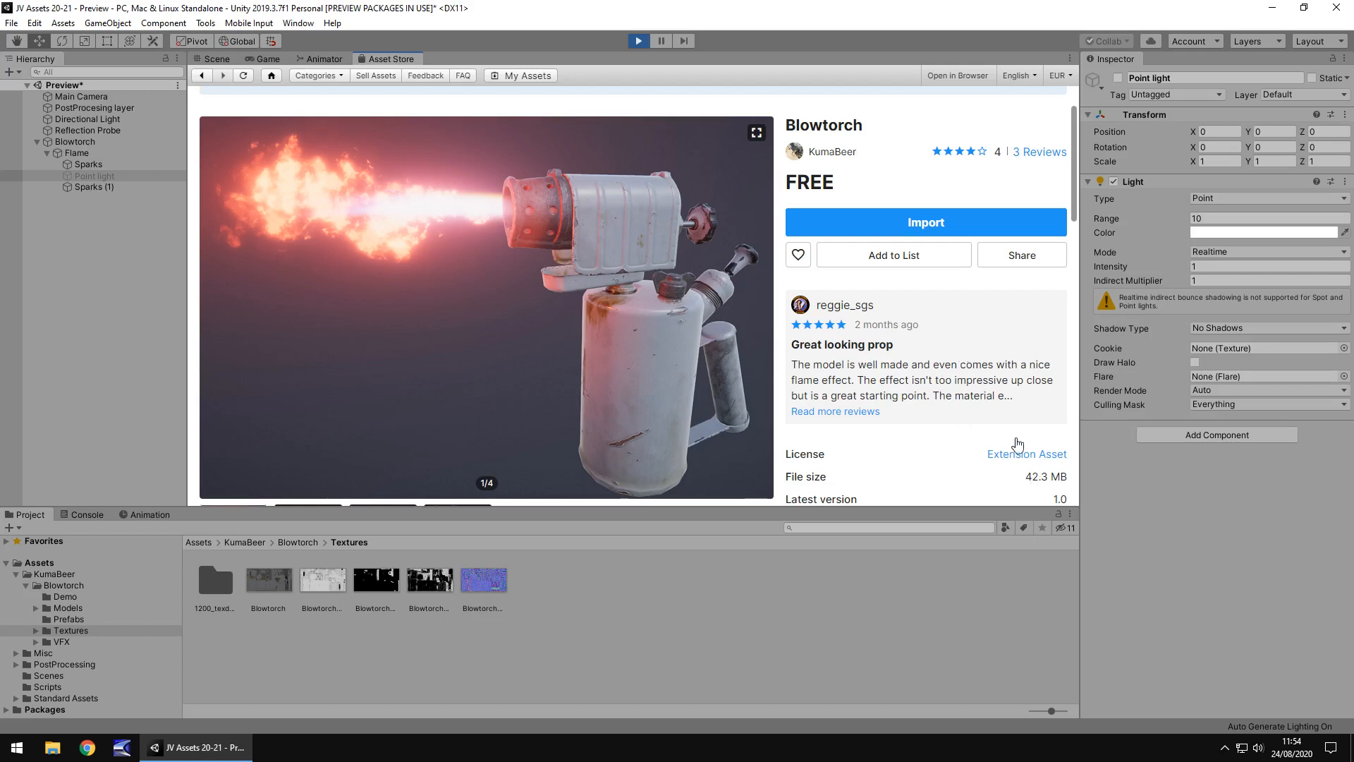
pyautogui.moveTo(1003, 417)
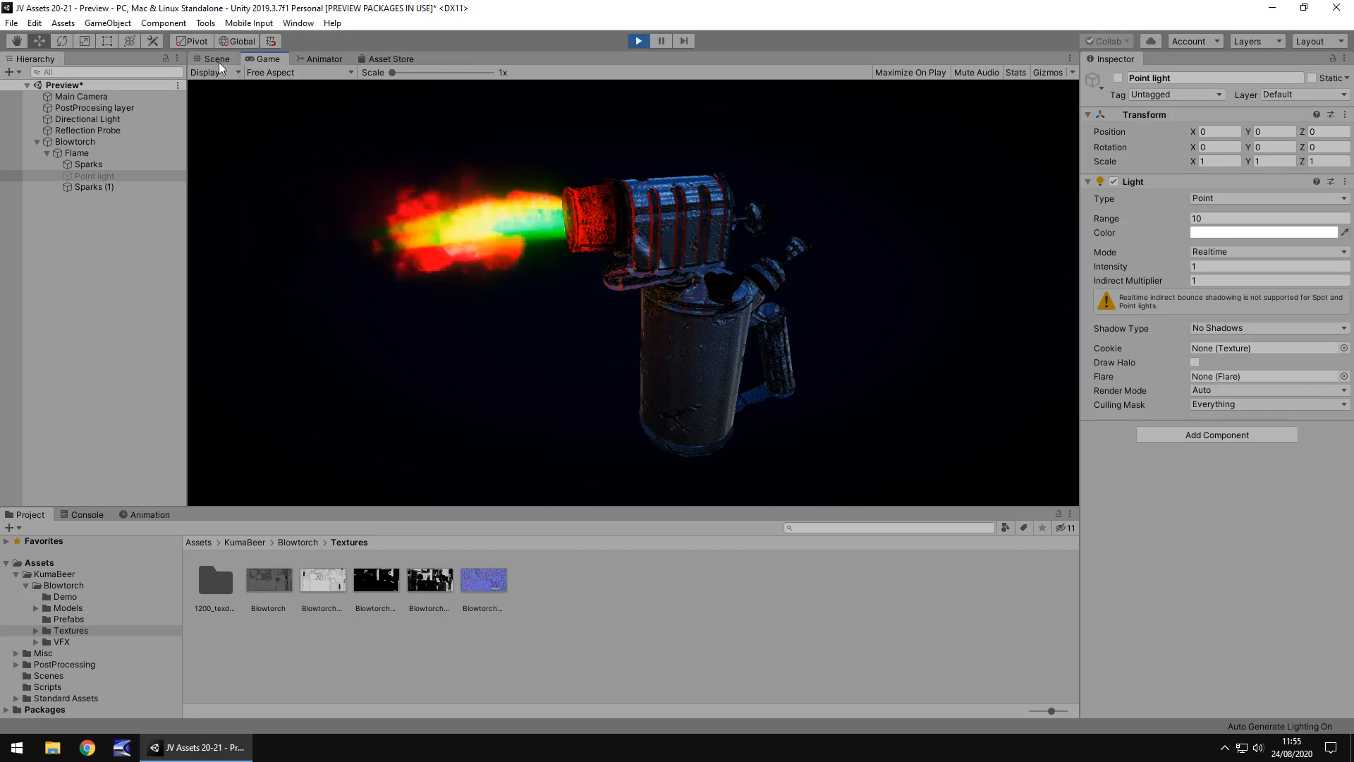
pyautogui.click(214, 59)
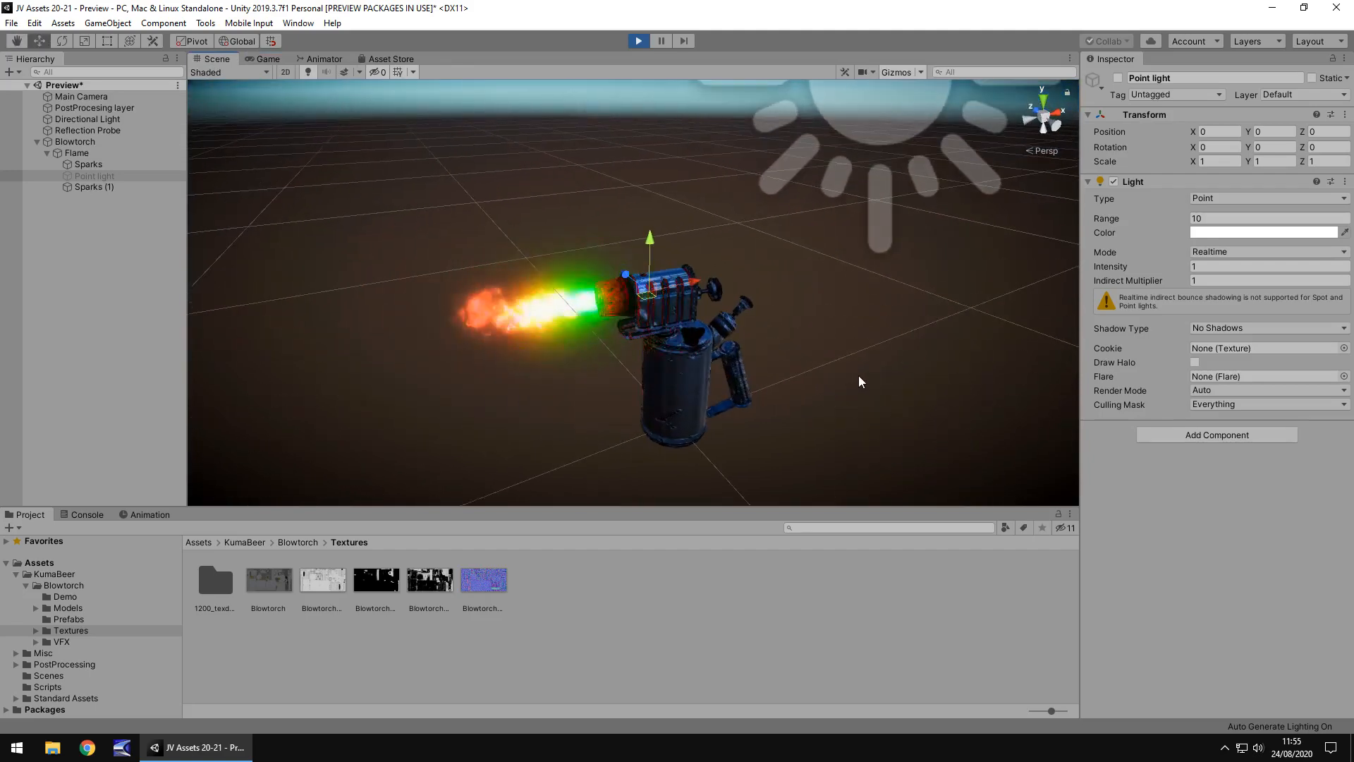
pyautogui.click(267, 59)
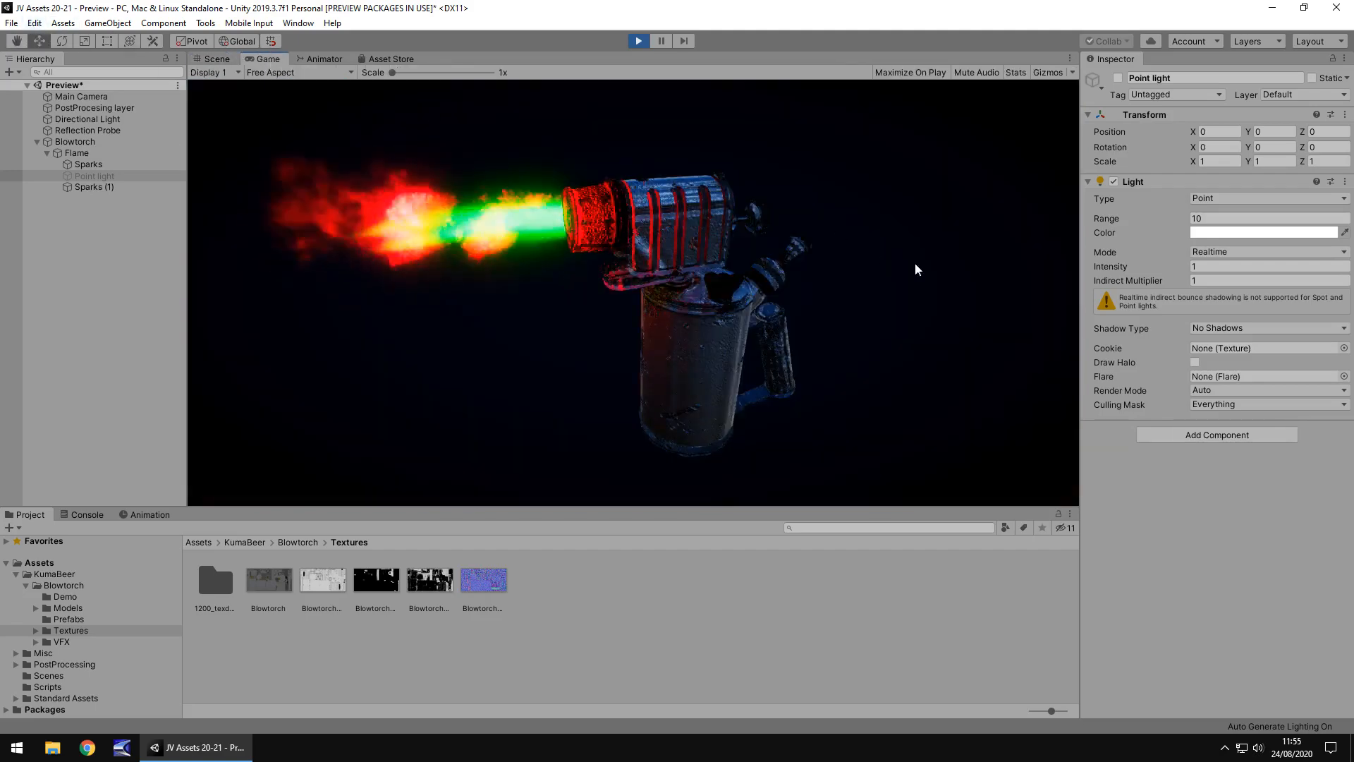